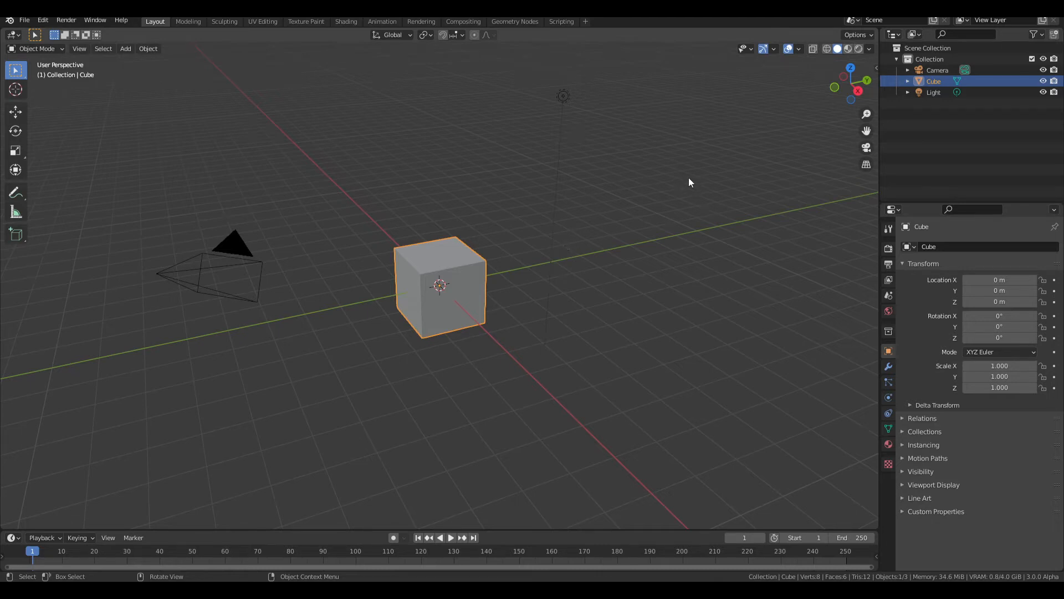
mouse_move(674, 187)
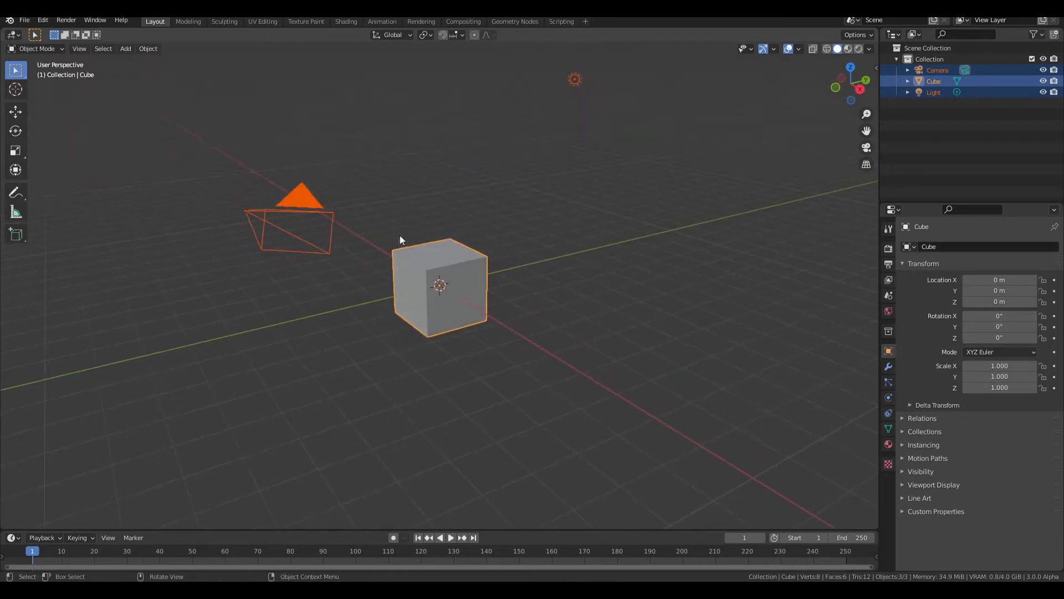
Step: Delete the default cube, camera and light, add a UV sphere at the origin, and deselect
key("x")
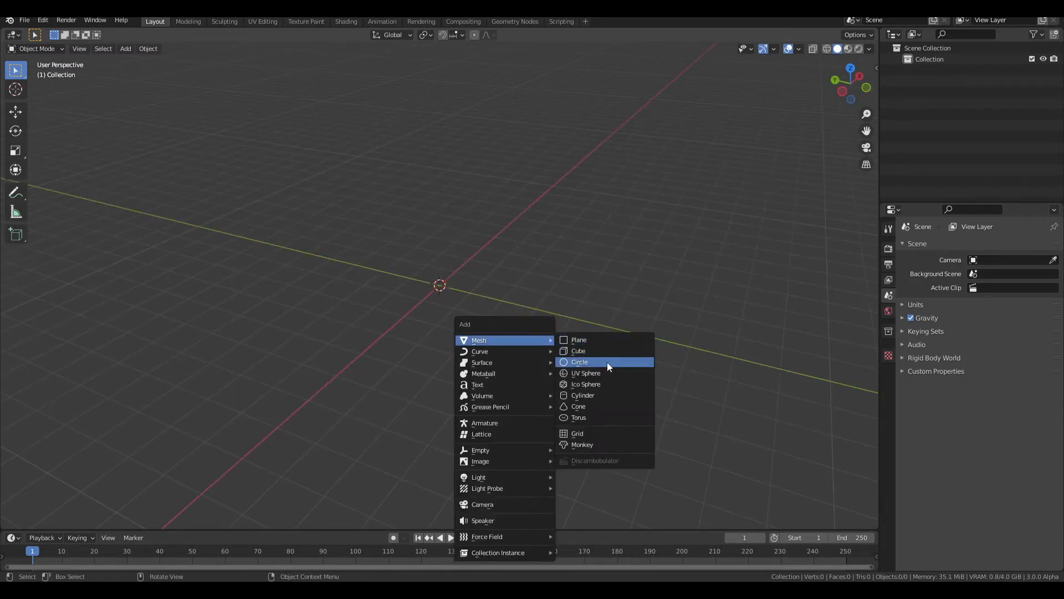
left_click(585, 372)
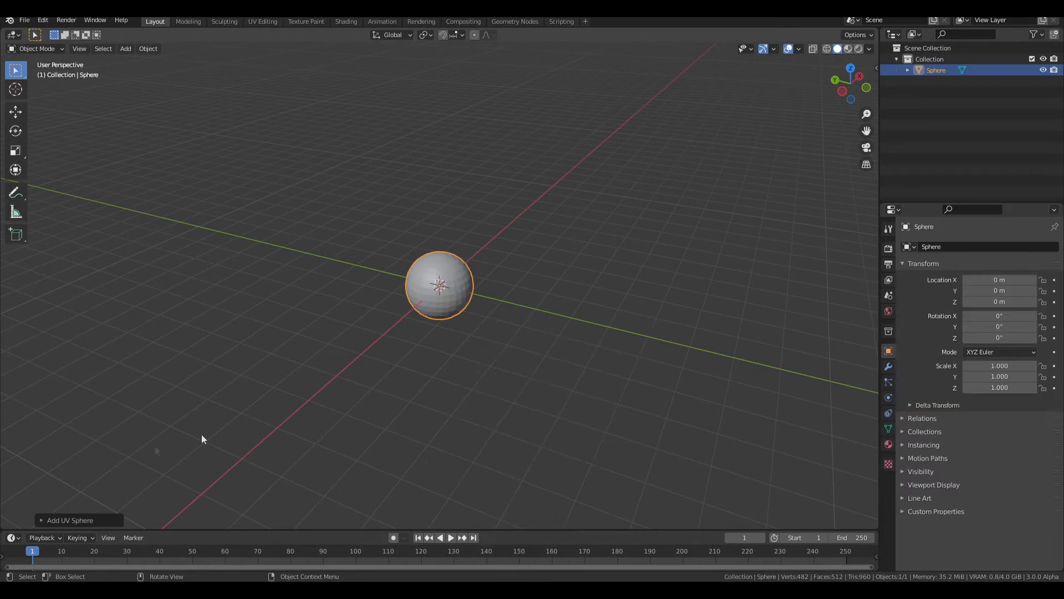
left_click(71, 520)
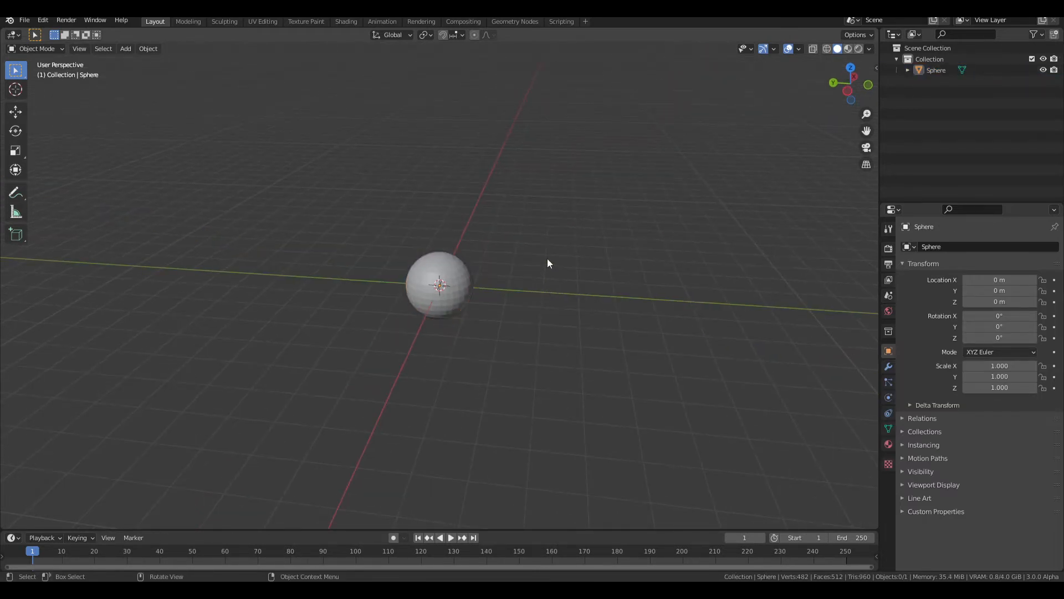
Step: Add a cylinder scaled to 0.298, rotated 90° on Y, and moved 4 m along X
left_click(124, 48)
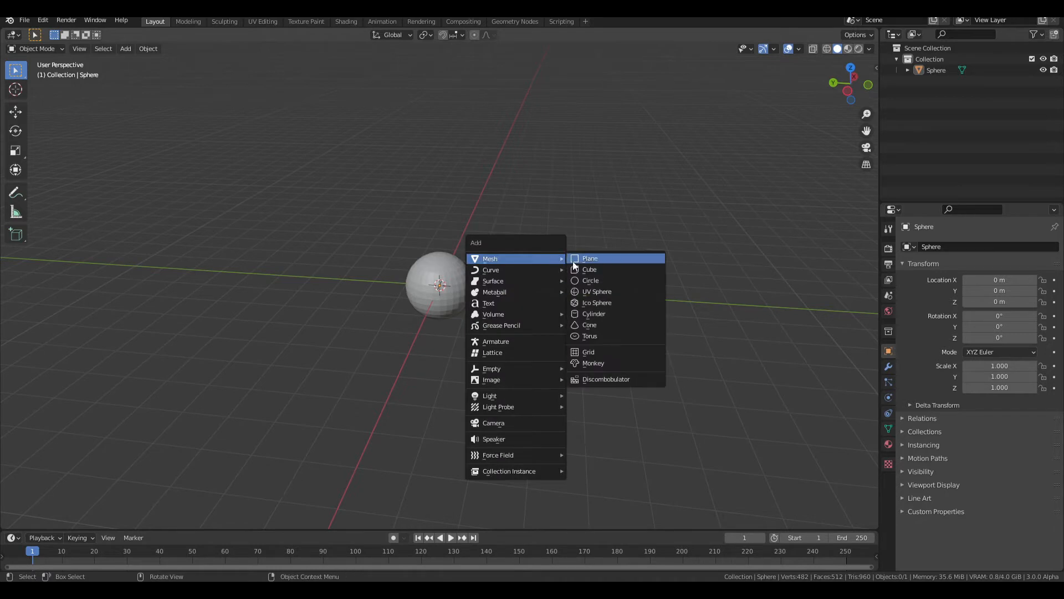
left_click(593, 312)
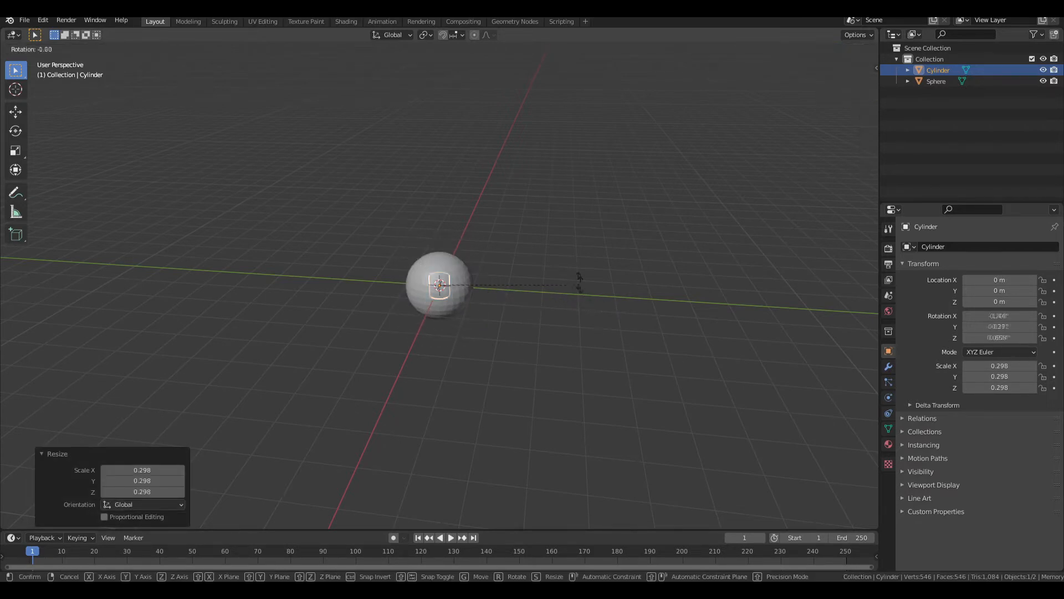
mouse_move(499, 238)
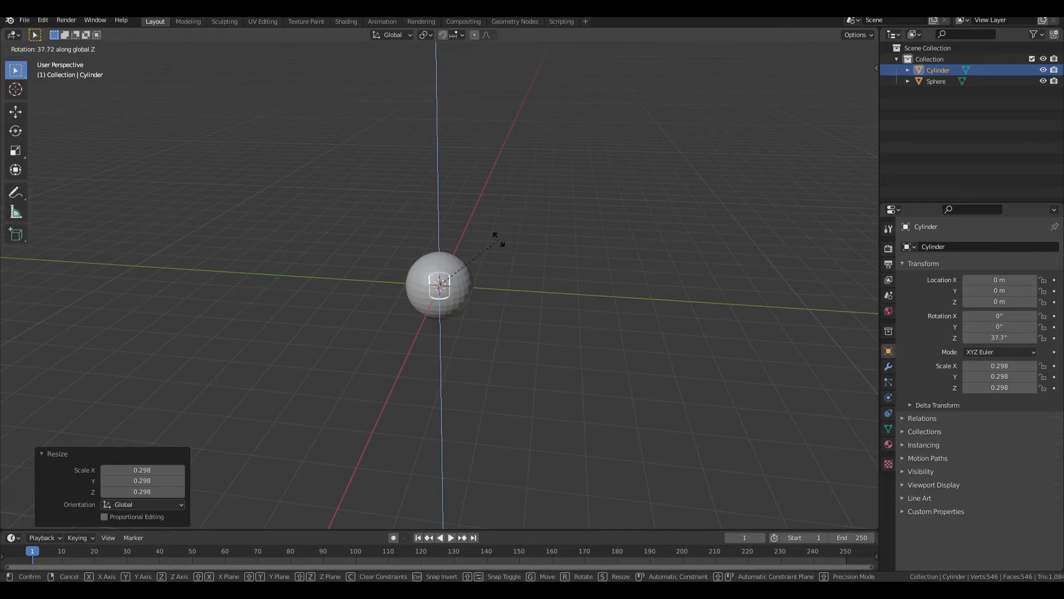
mouse_move(498, 282)
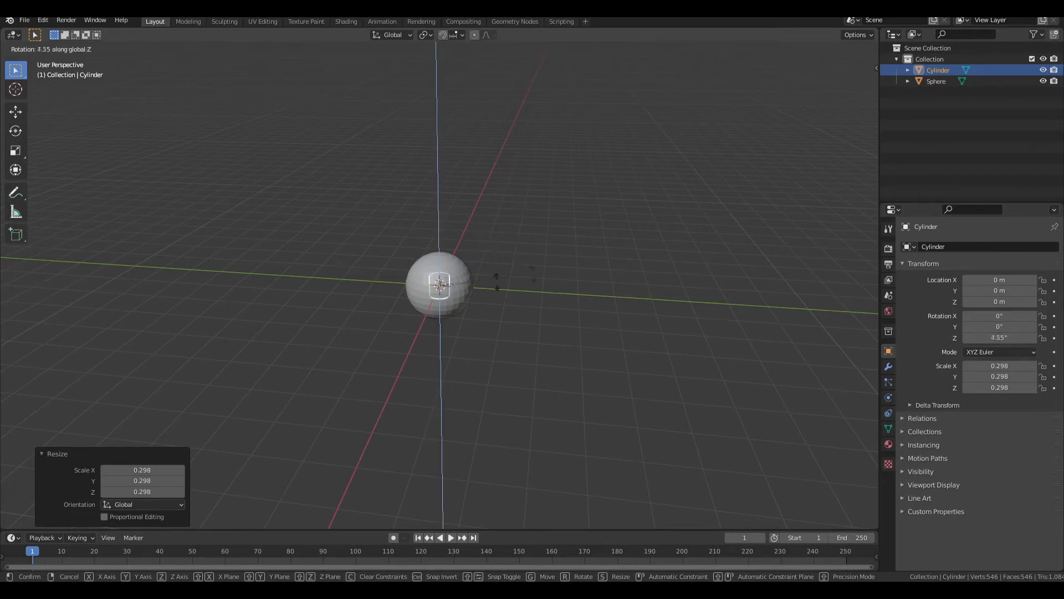
mouse_move(409, 218)
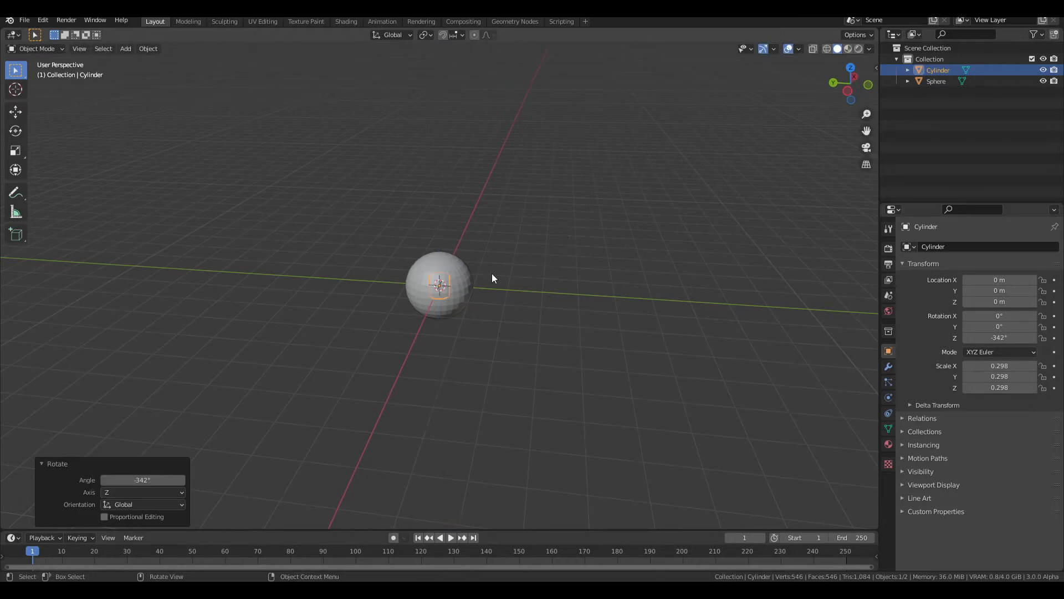
key("r")
type("90")
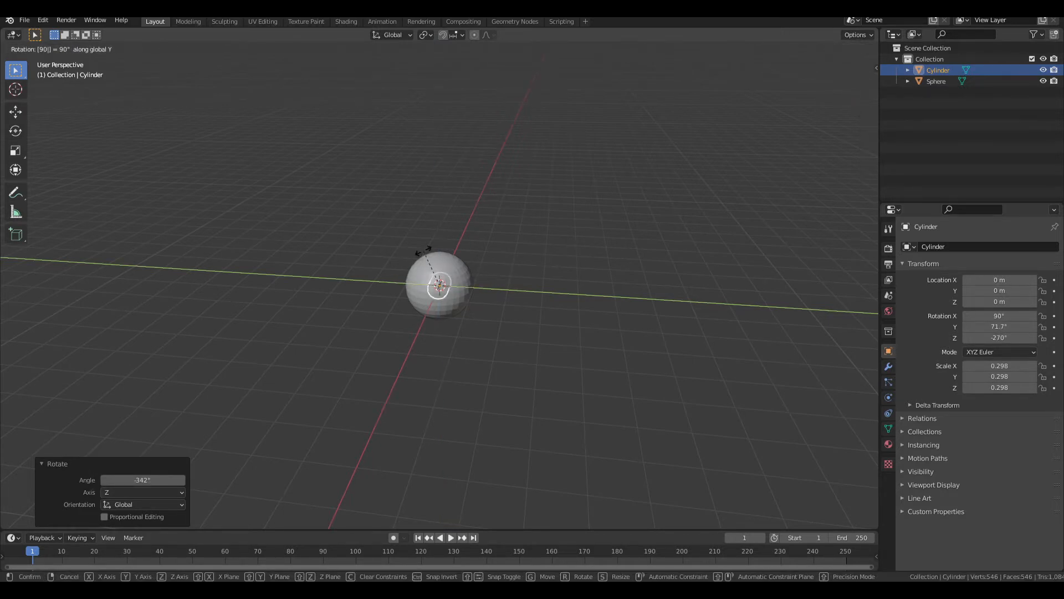
mouse_move(348, 178)
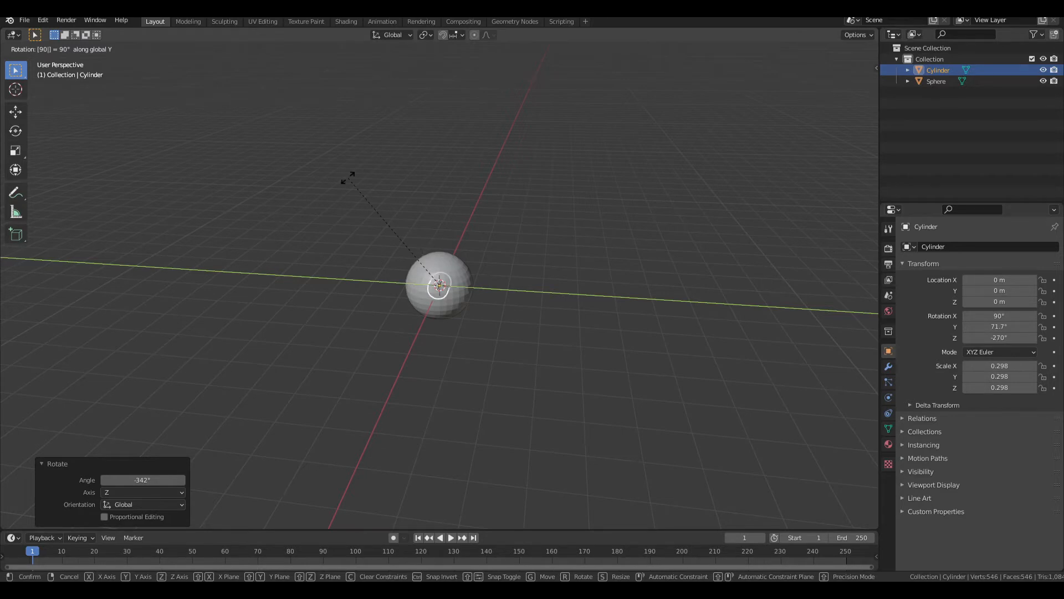
mouse_move(74, 51)
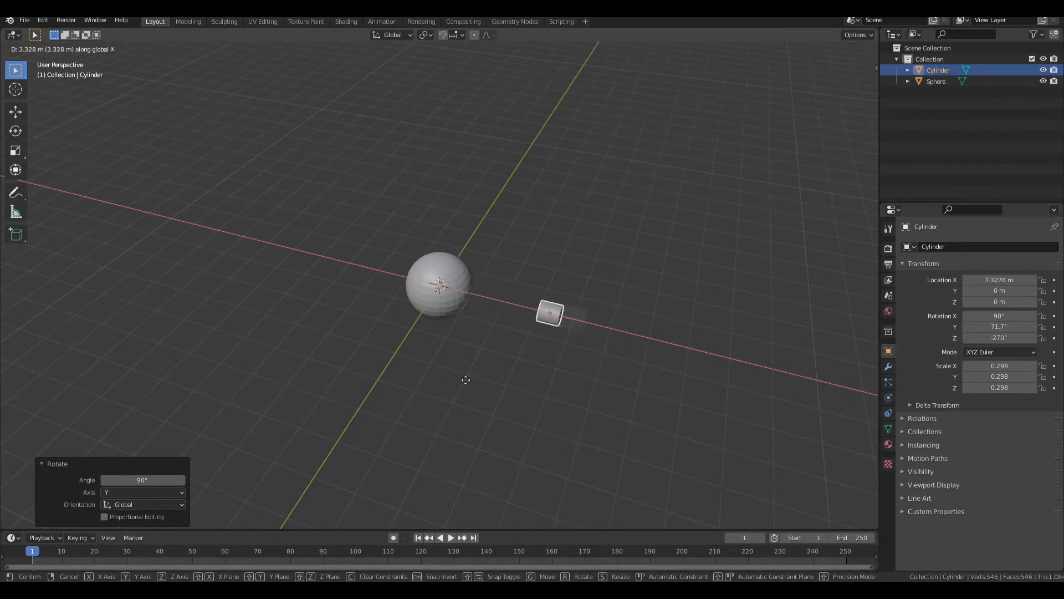
left_click(551, 312)
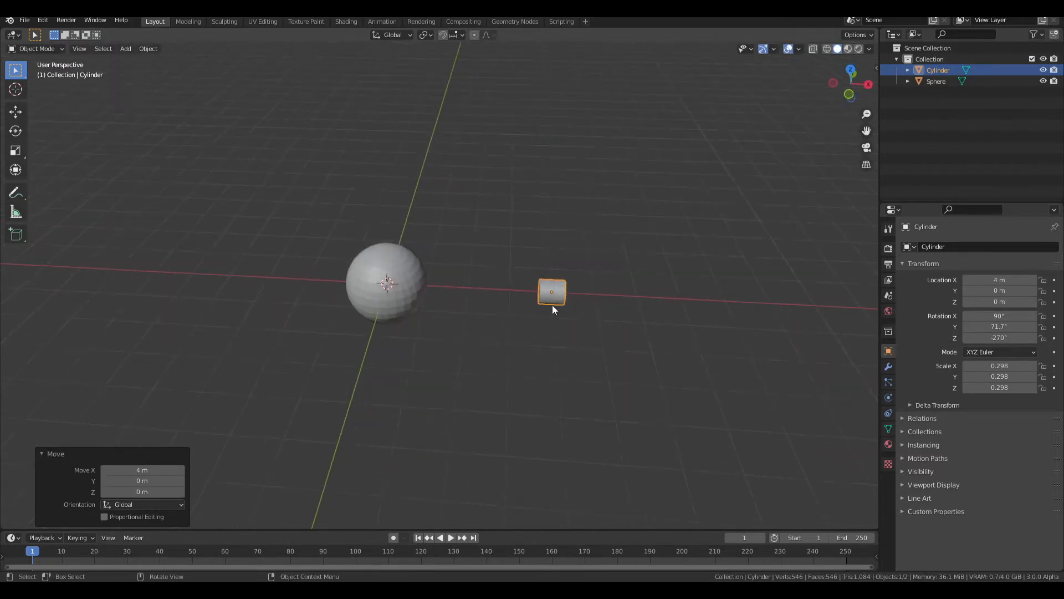
Step: Stretch the cylinder to Z scale 1.341 and slide it to about 3.04 m along X
key("s")
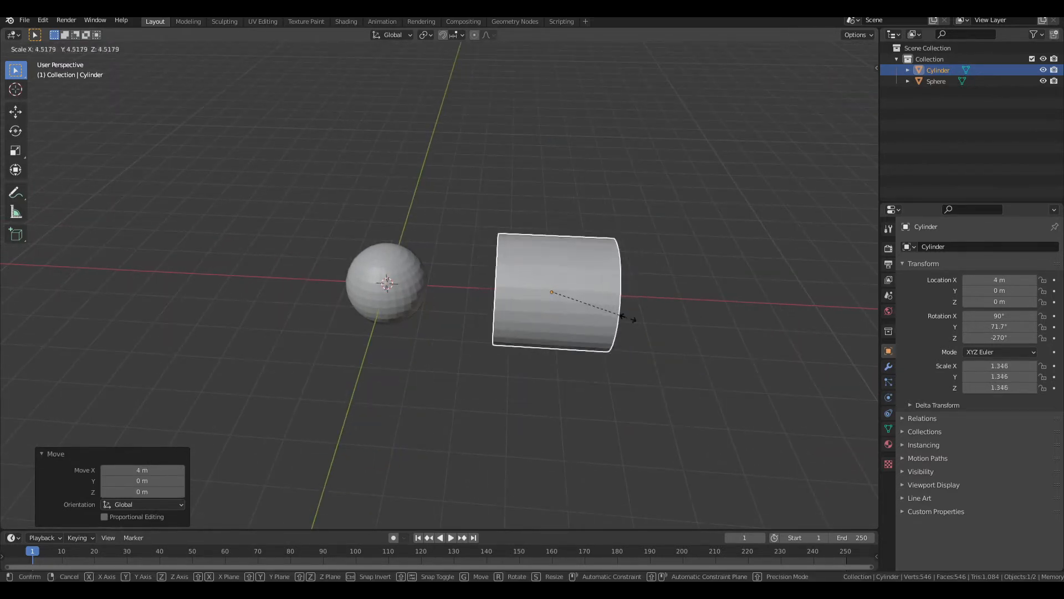
mouse_move(616, 319)
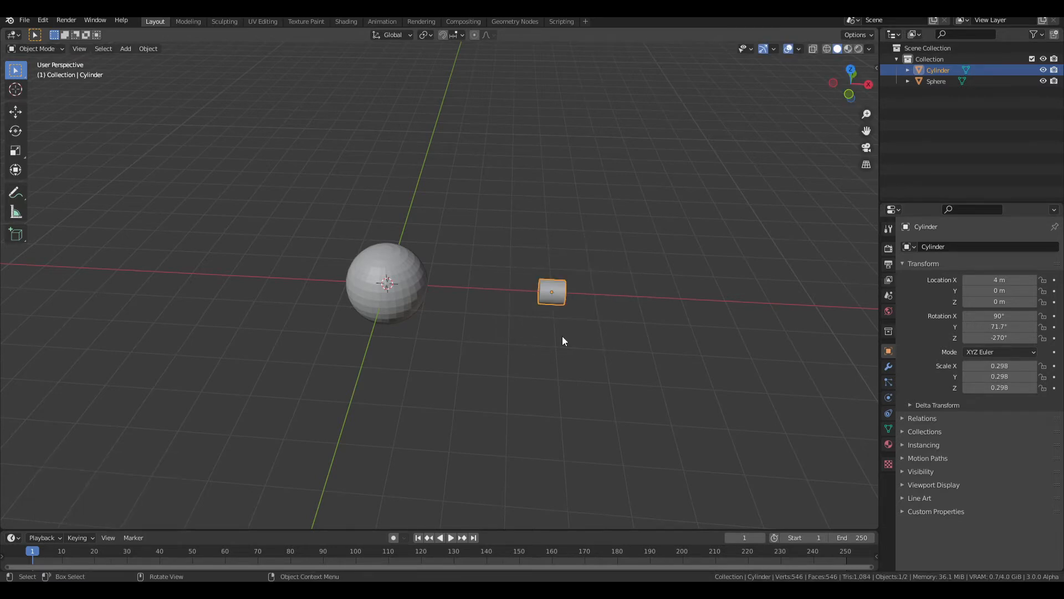
key("s")
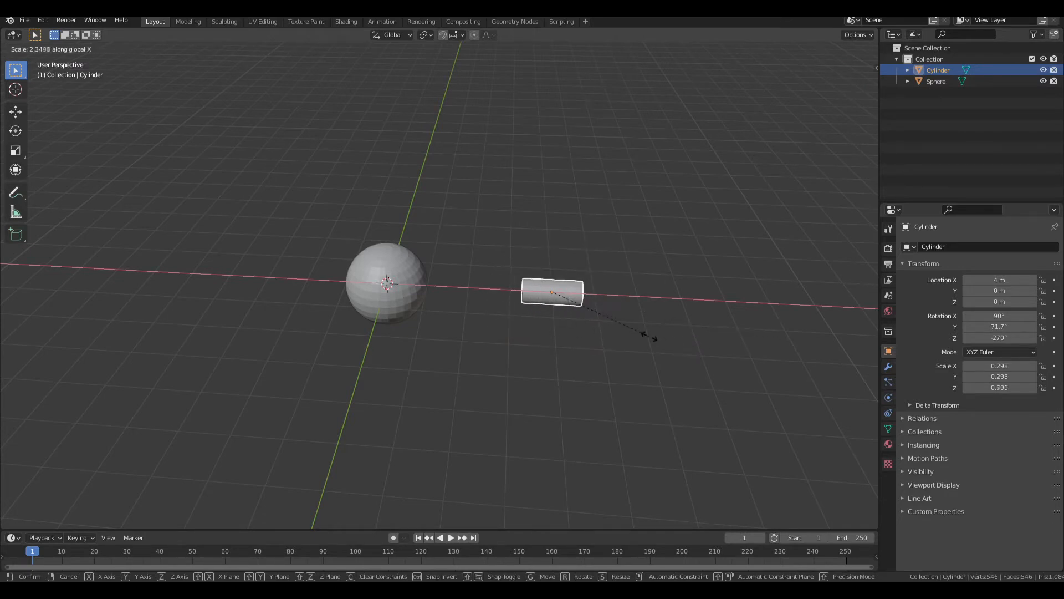
mouse_move(764, 358)
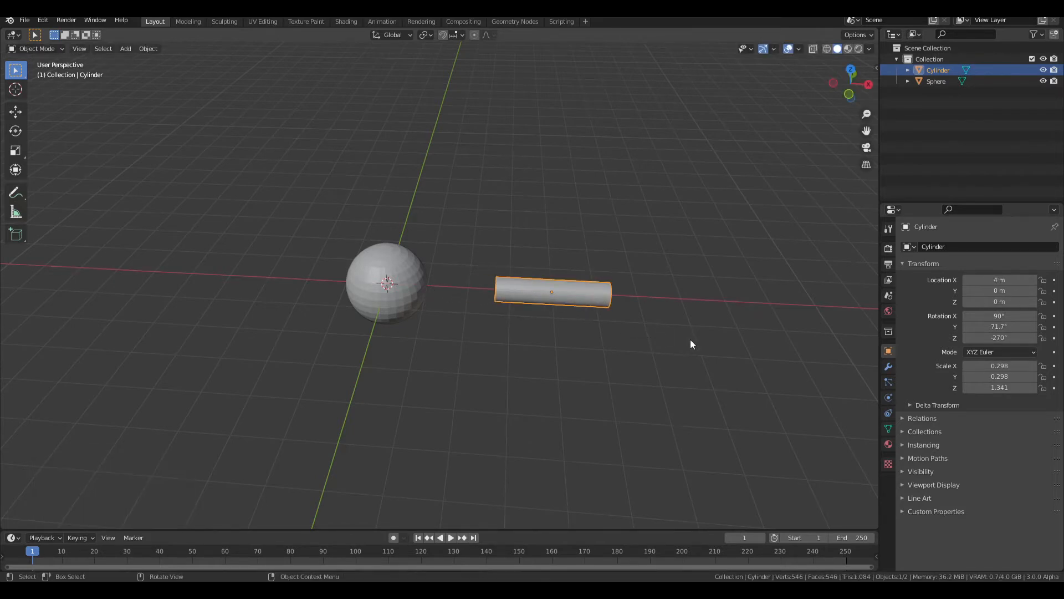
key("g")
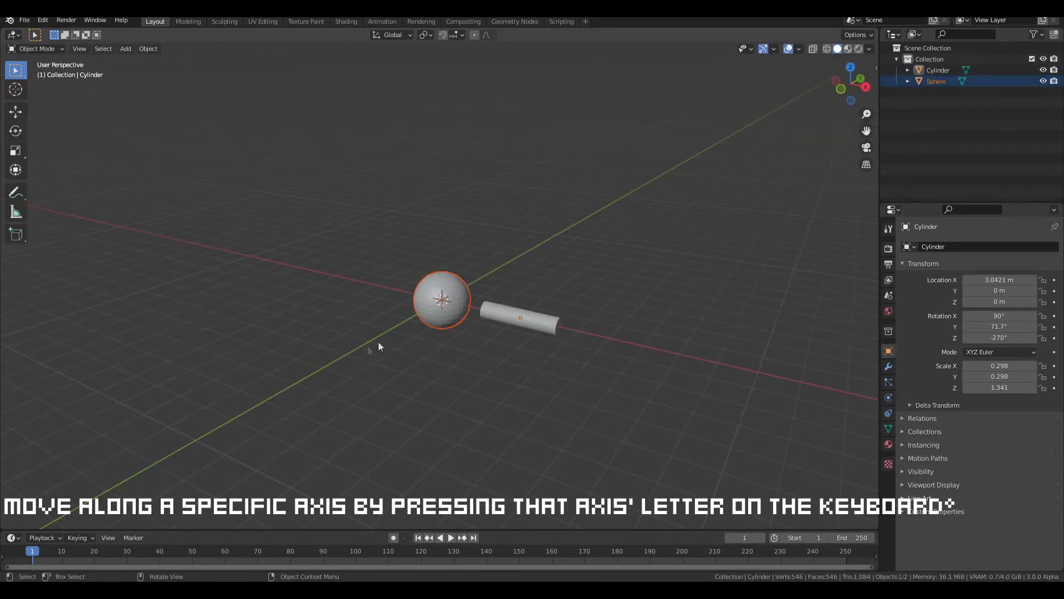
Step: Select the cylinder rod and rotate it beside the sphere
left_click(533, 319)
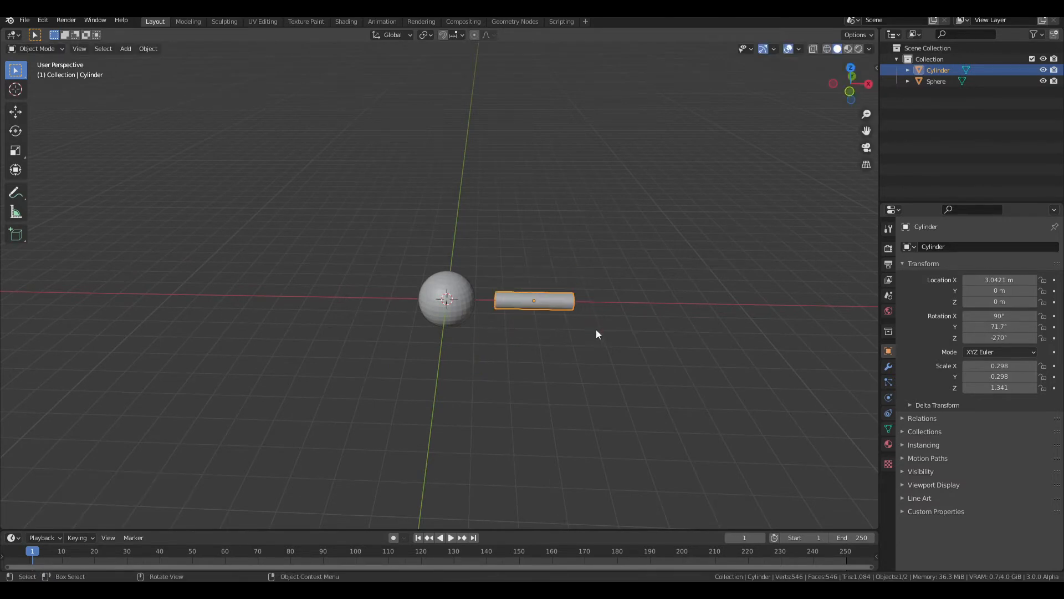
key("r")
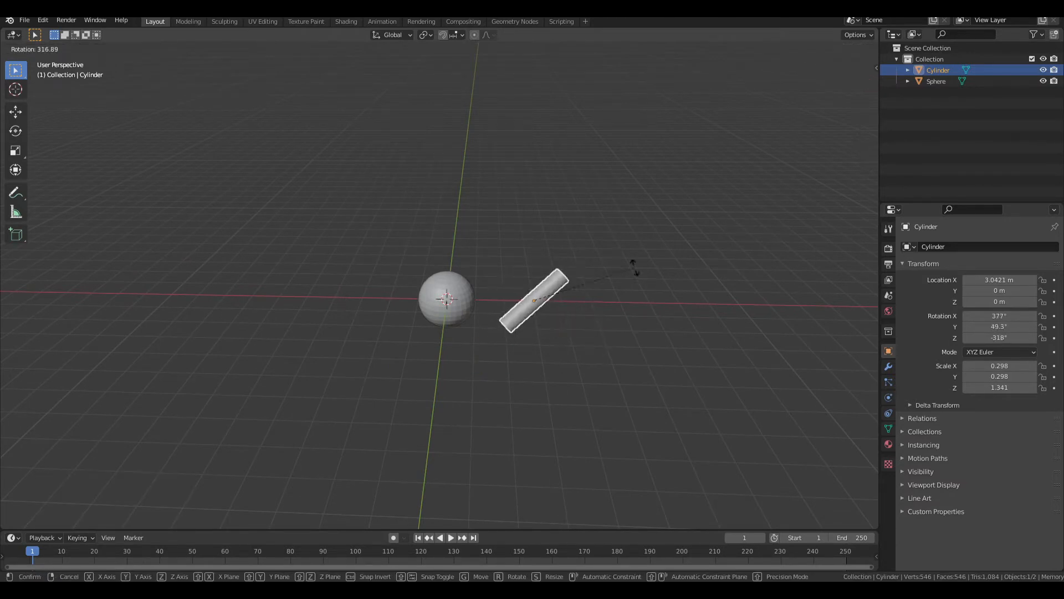
mouse_move(399, 265)
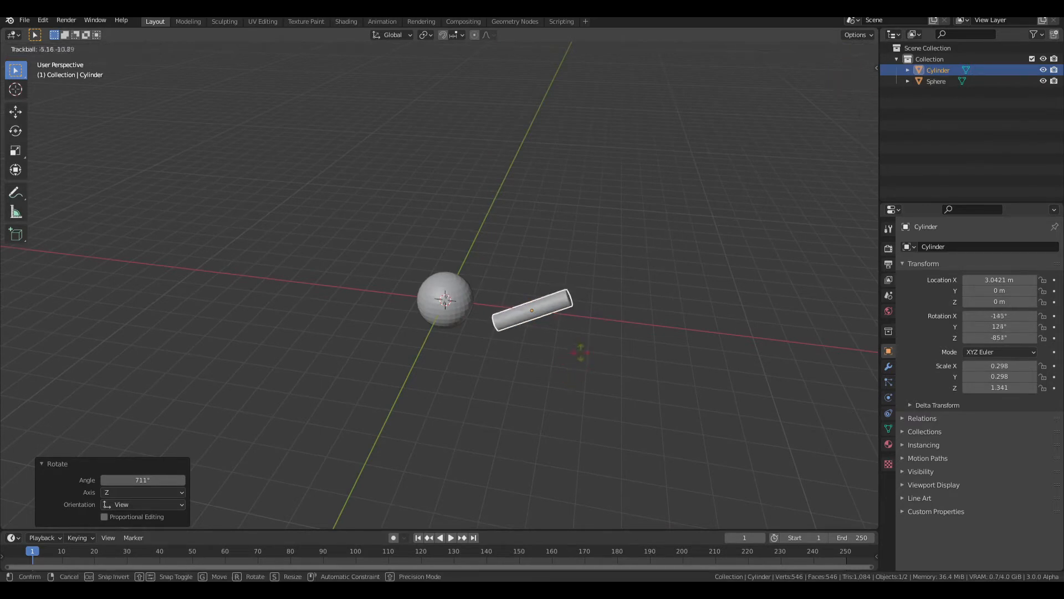
mouse_move(536, 298)
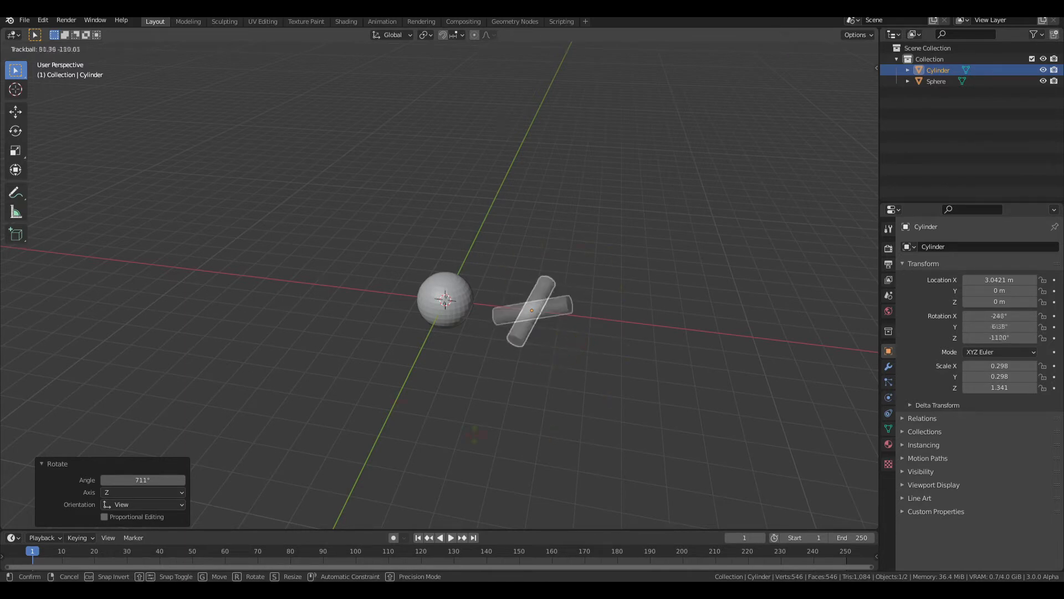
mouse_move(531, 310)
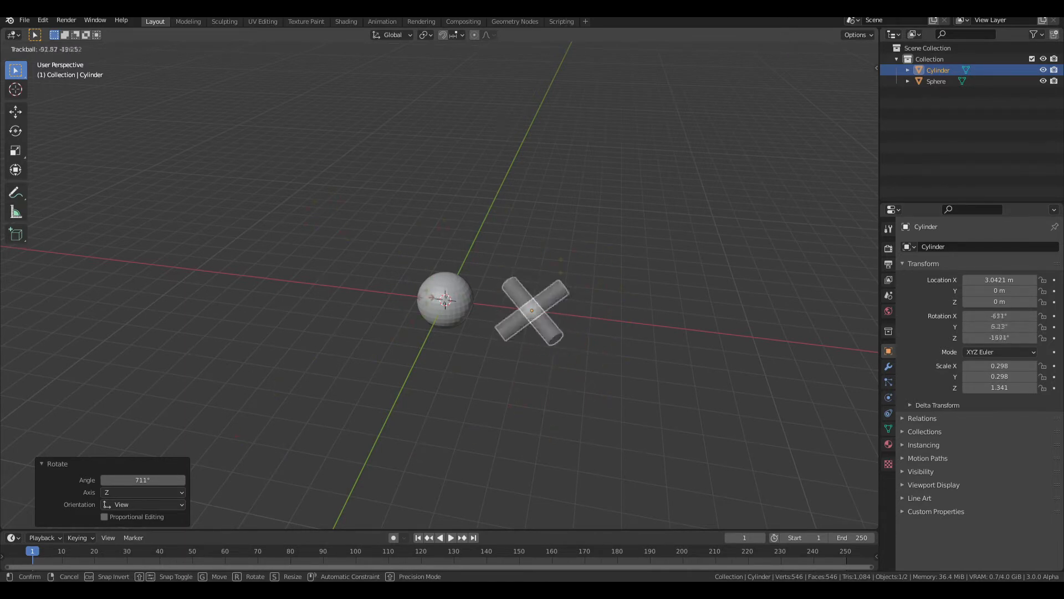
mouse_move(531, 309)
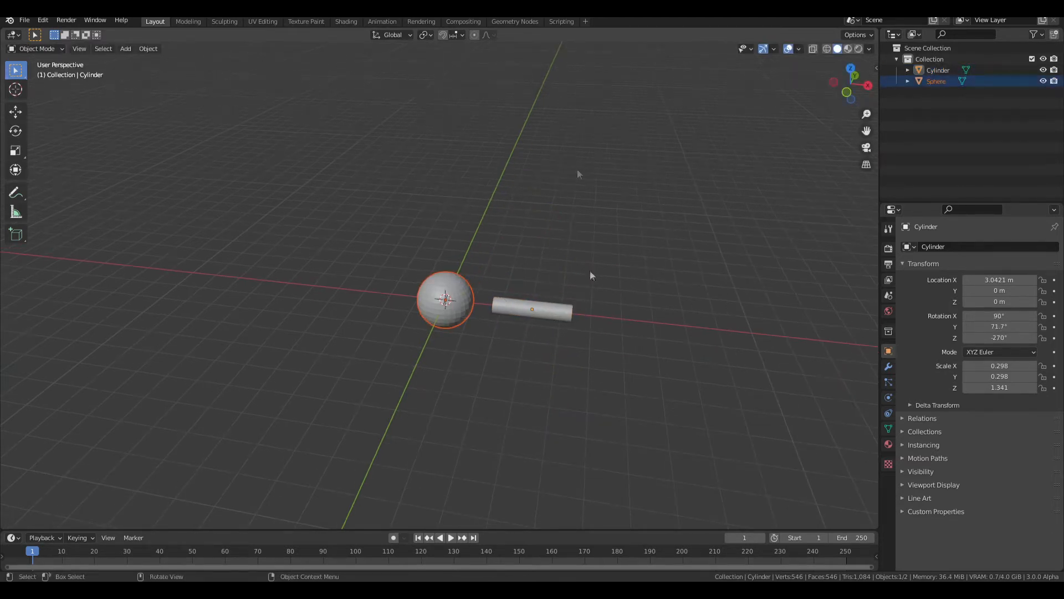
Step: Add the cylinder bond to the selection alongside the sphere
left_click(424, 35)
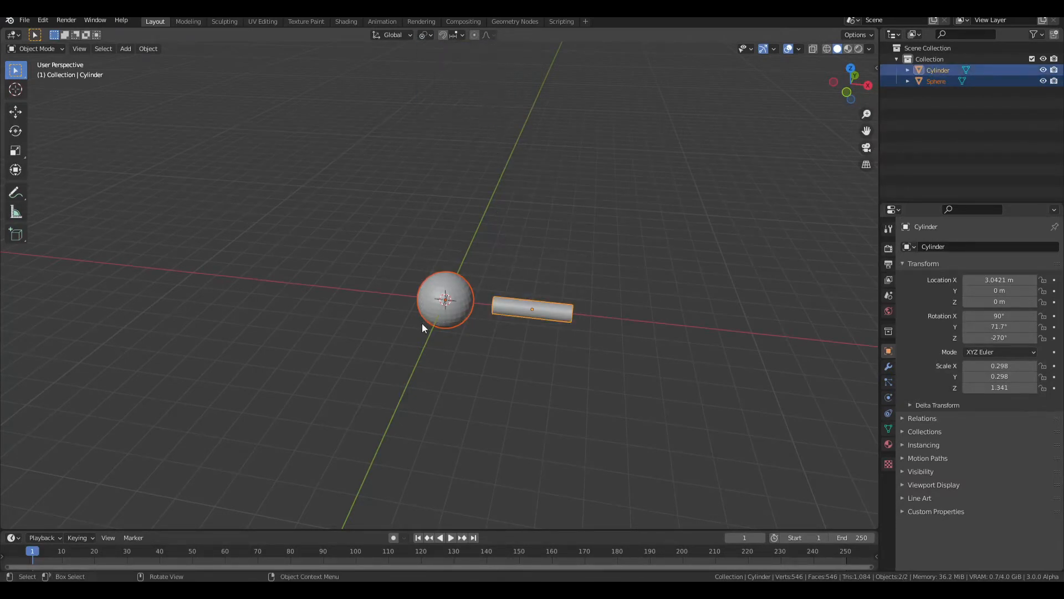
mouse_move(617, 299)
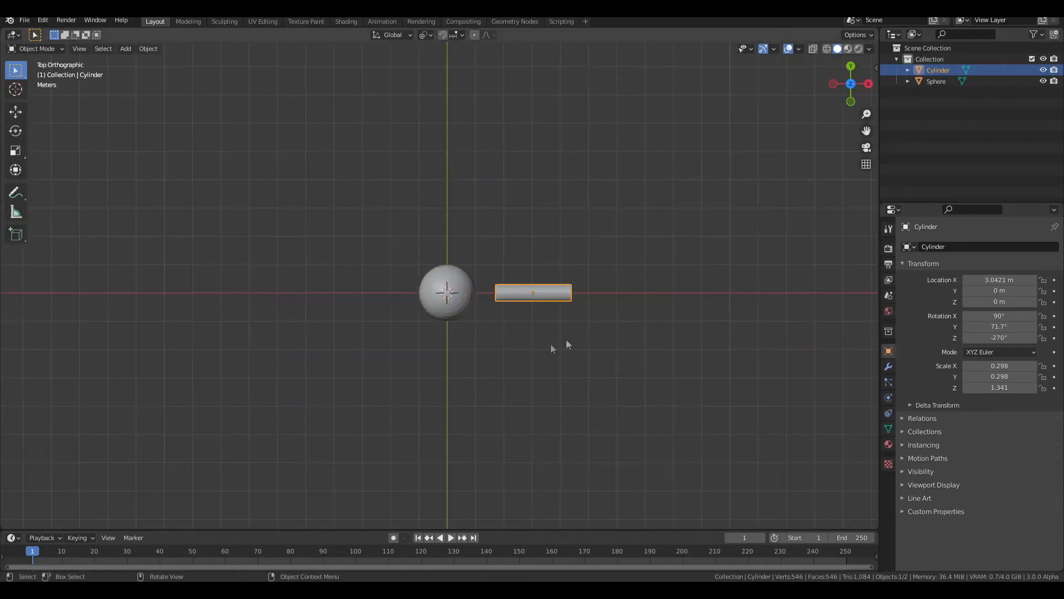
mouse_move(563, 321)
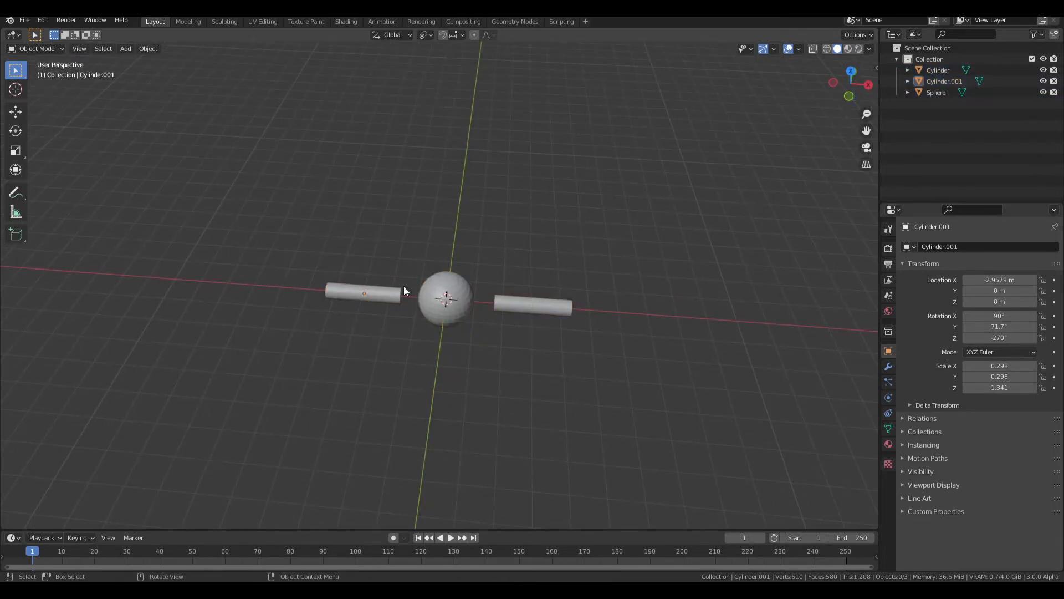
Step: Duplicate the cylinder to X -2.96 opposite the sphere, then add the sphere to the selection
left_click(363, 292)
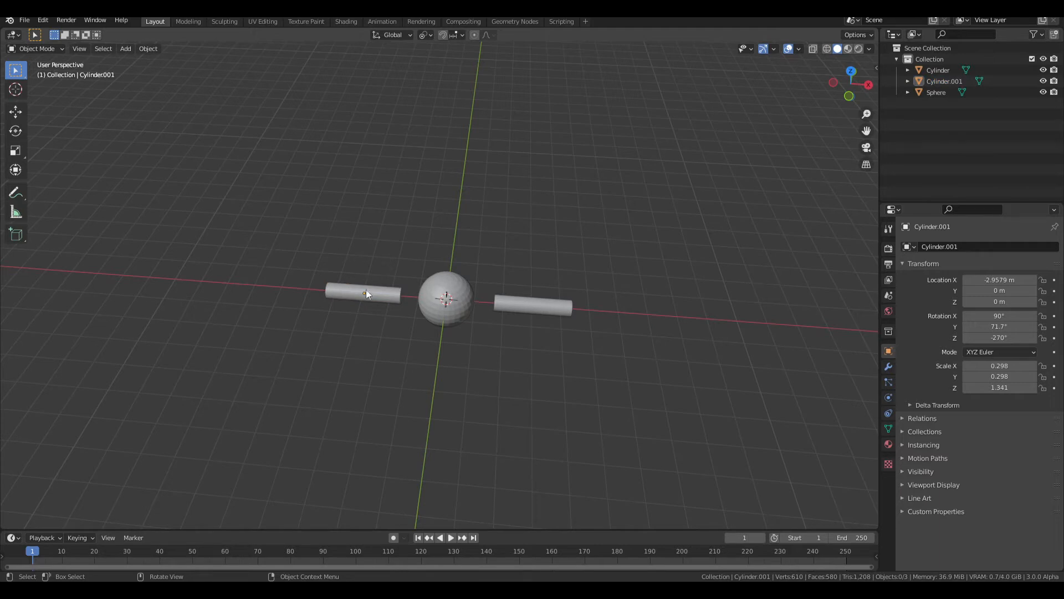
left_click(363, 292)
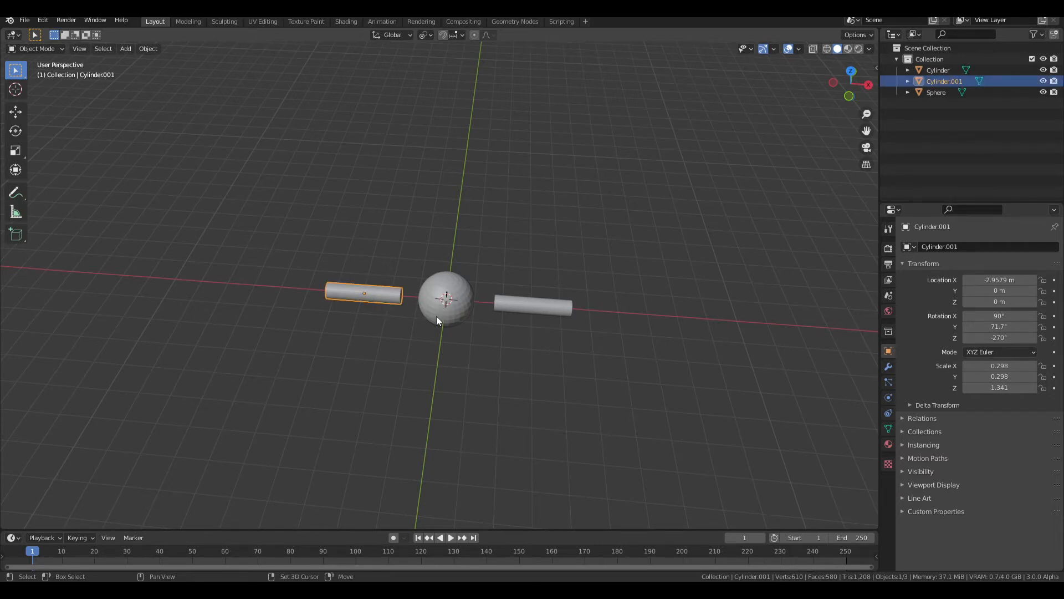
left_click(446, 298)
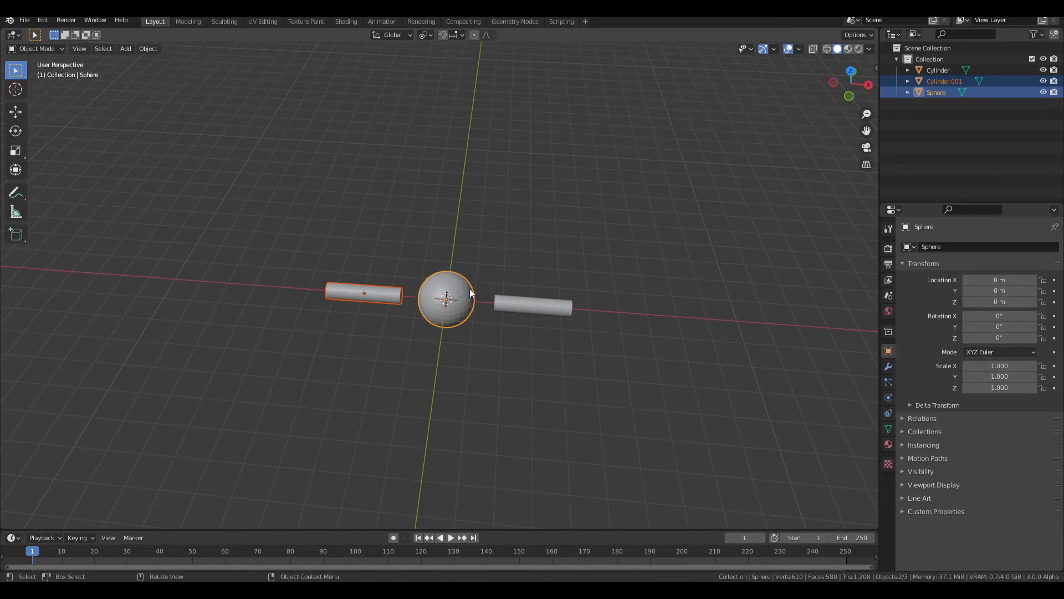
Step: Rotate the sphere to swing the bond diagonally and duplicate a third cylinder, Cylinder.002
key("r")
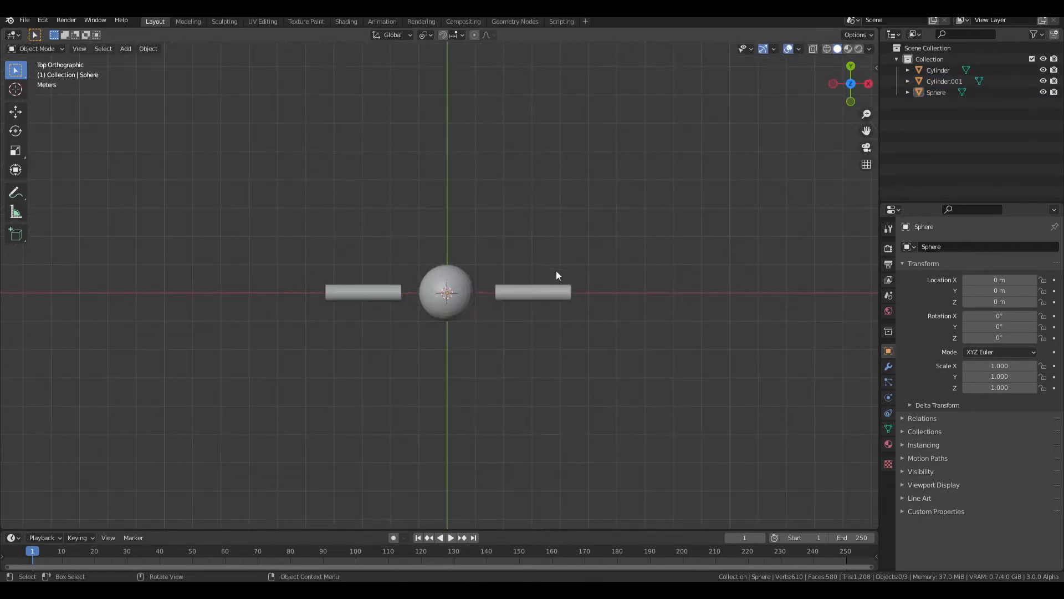
left_click(533, 292)
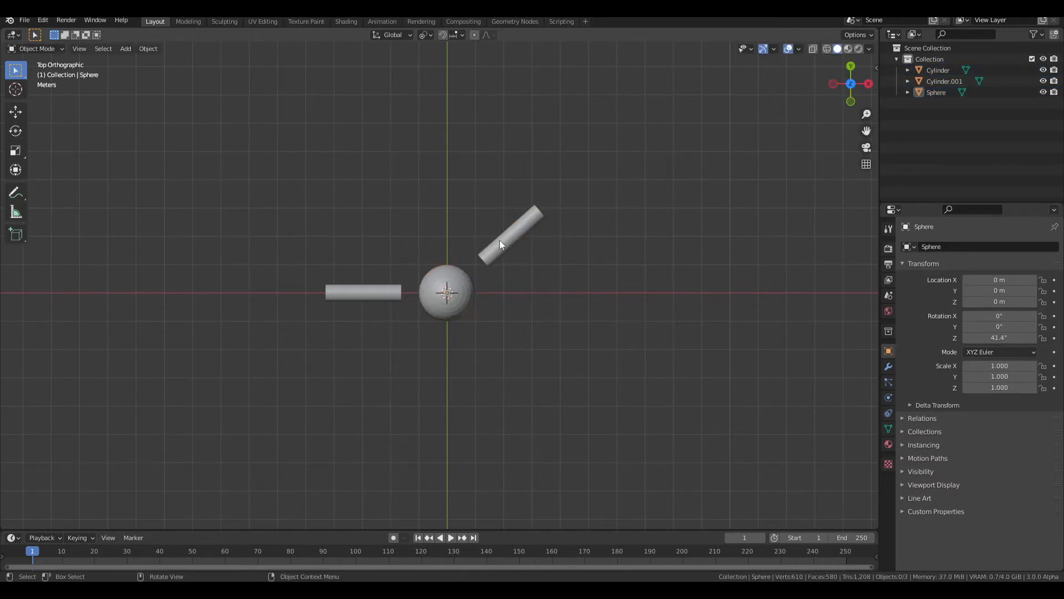
key("Shift+D")
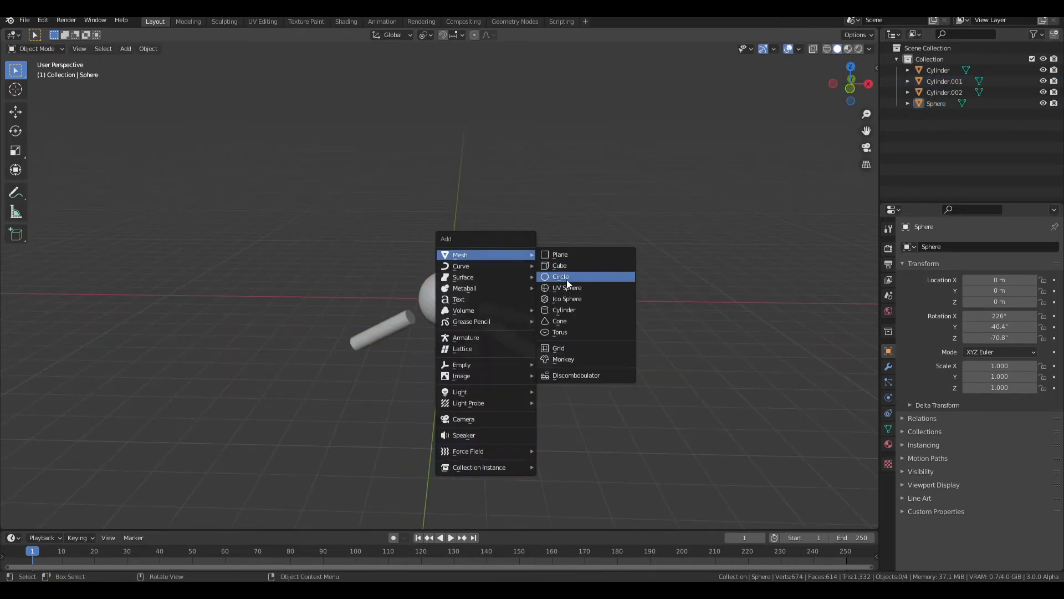
mouse_move(546, 311)
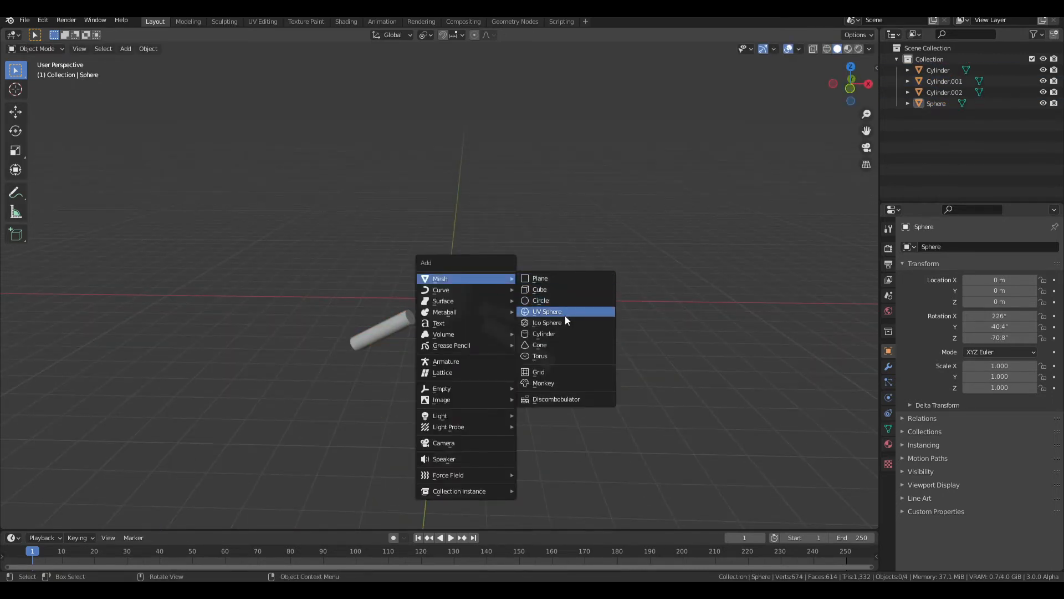
Step: Add a 0.174-scale UV sphere and raise it about 1.4 m above the central sphere
left_click(547, 311)
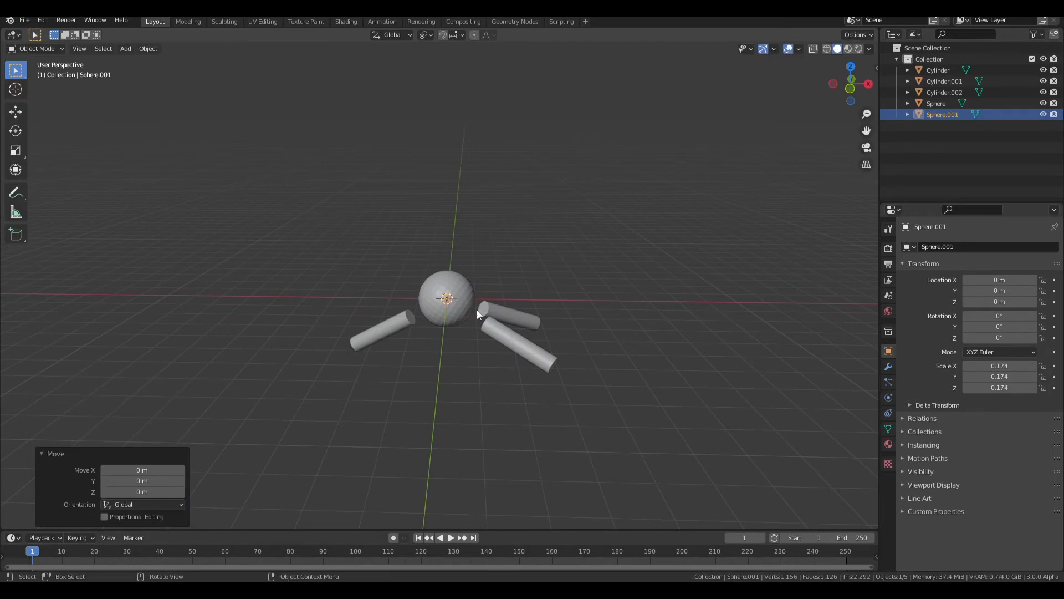
key("g")
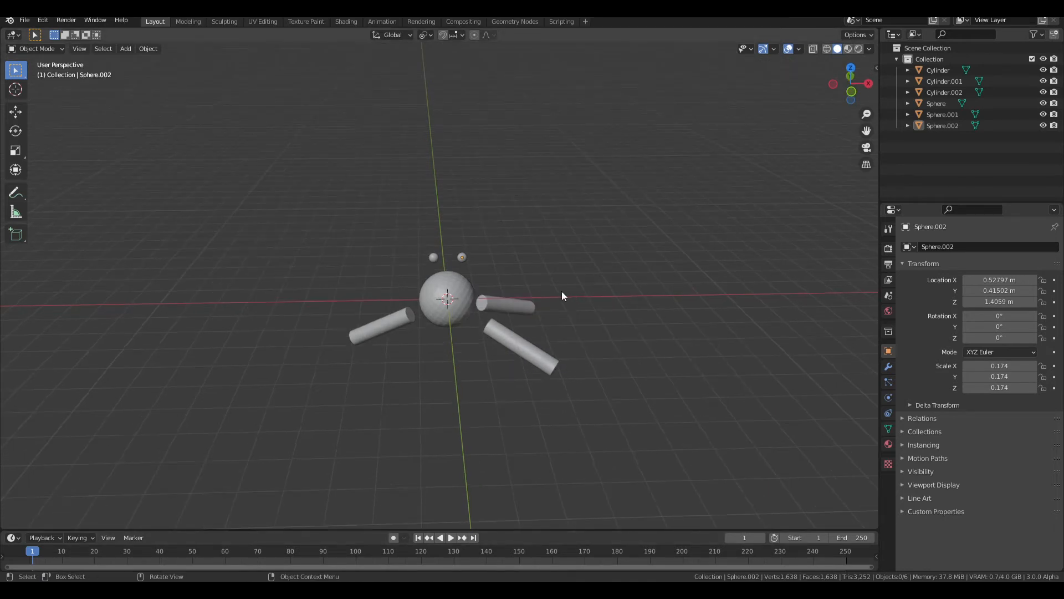
mouse_move(159, 352)
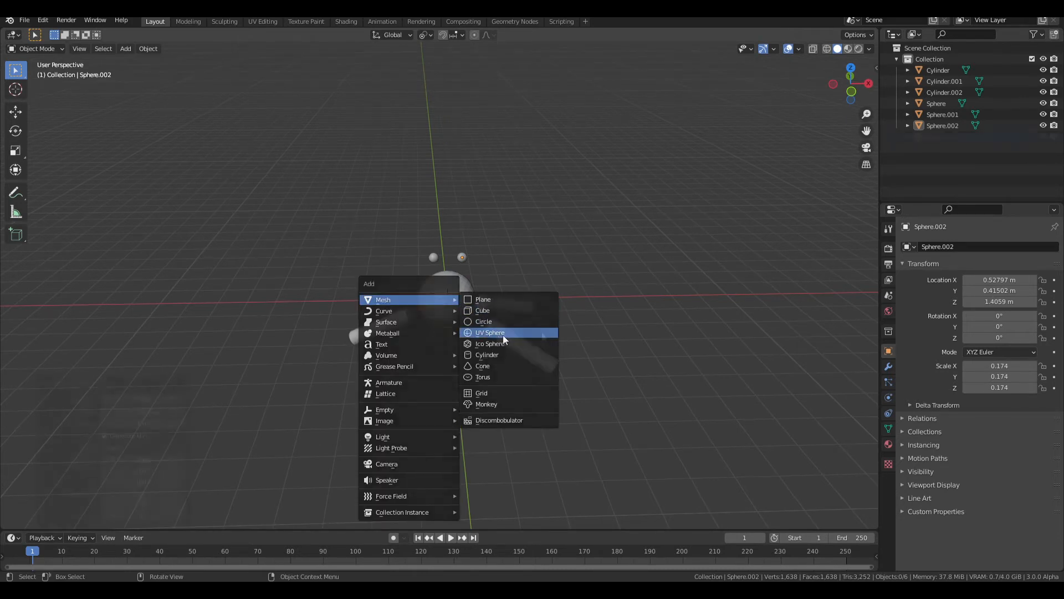
Step: Cap each rod's outer end with a 0.402-scale sphere (Sphere.003 to Sphere.005)
left_click(490, 332)
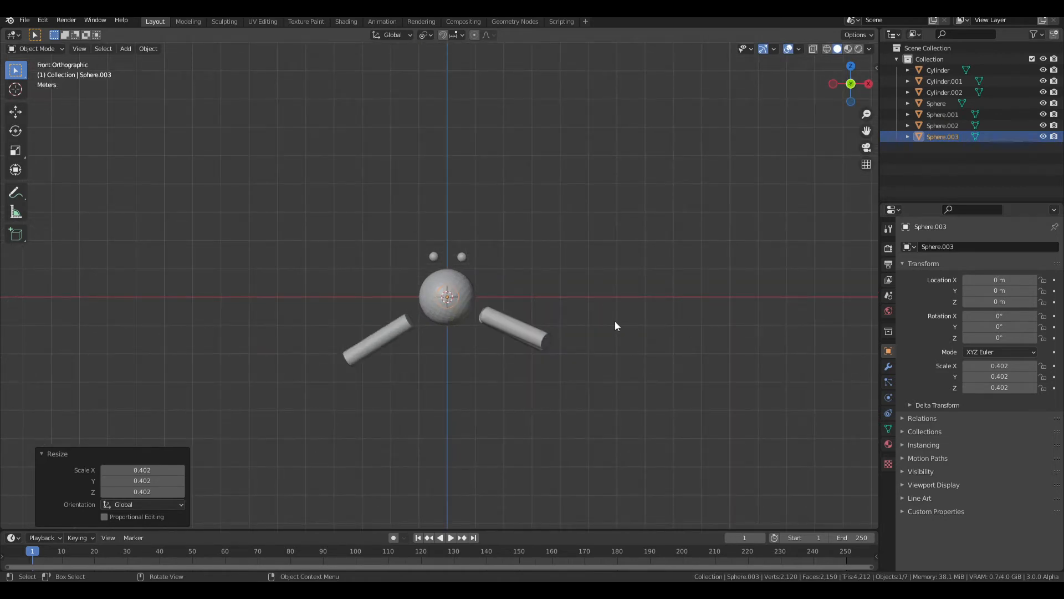
mouse_move(600, 330)
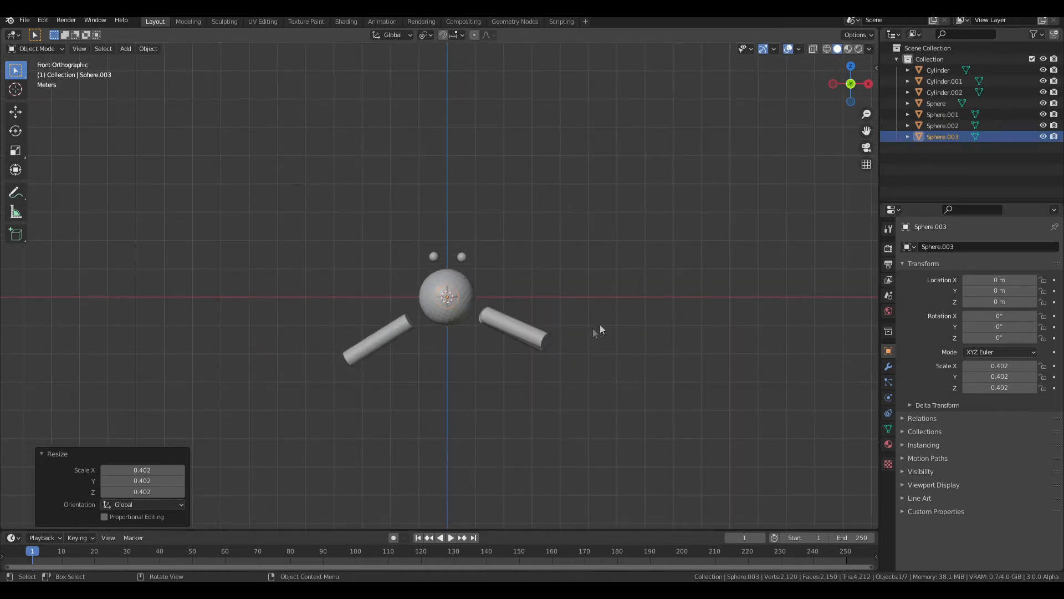
key("g")
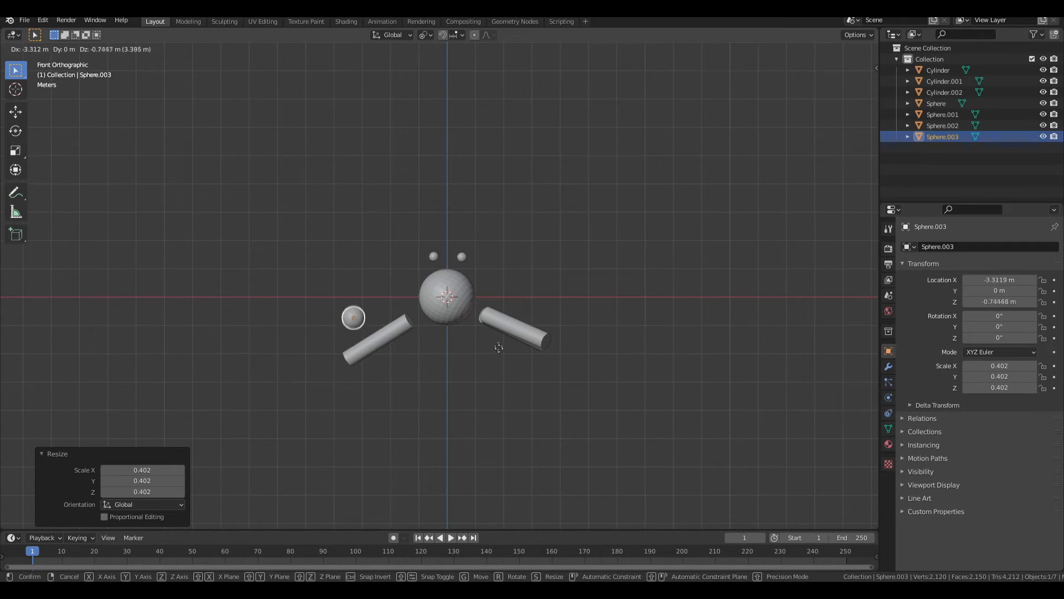
mouse_move(475, 398)
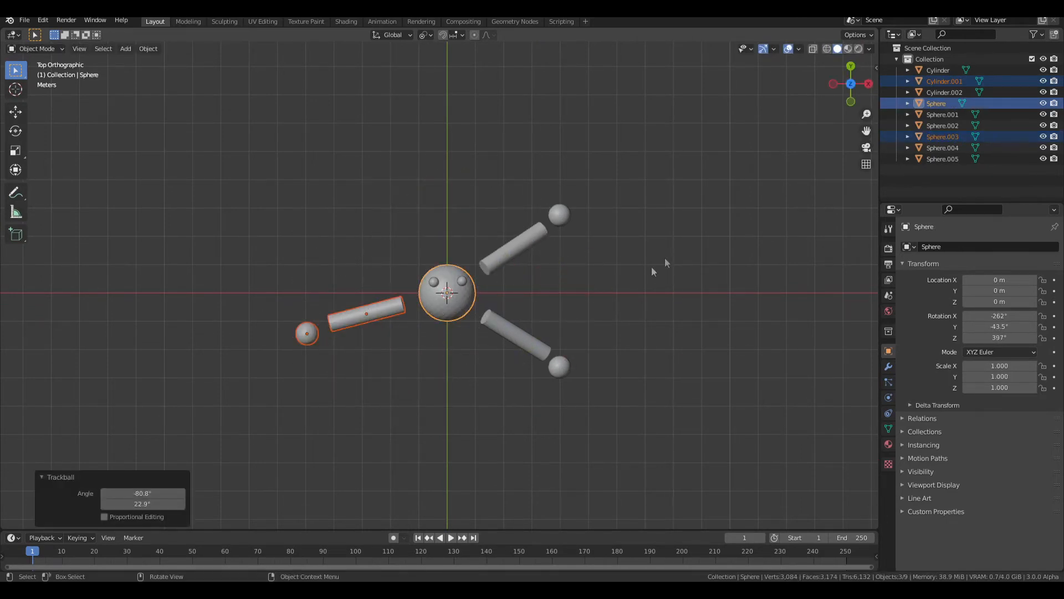
left_click(300, 297)
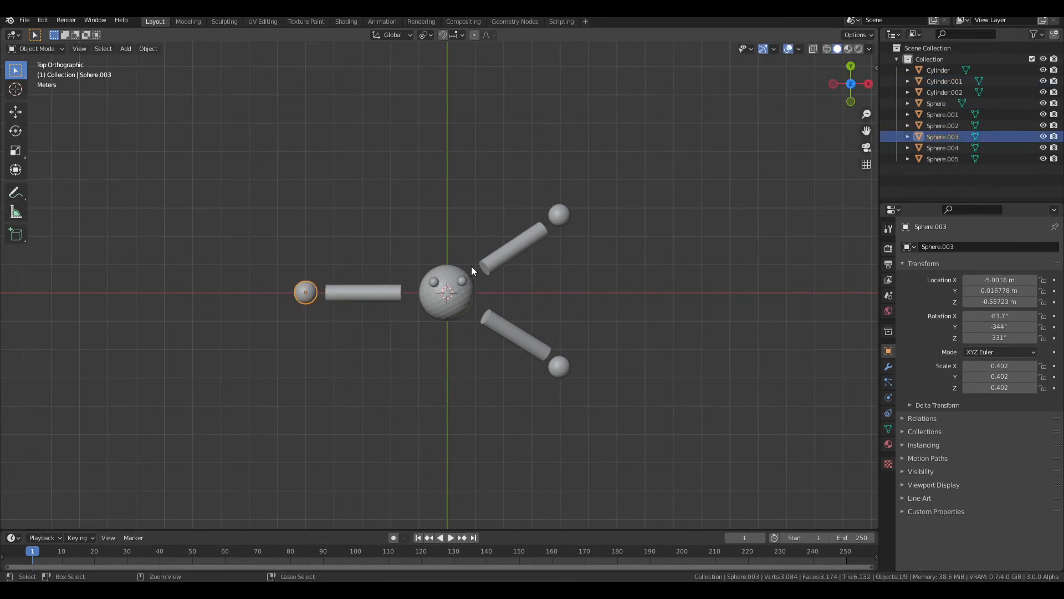
left_click(448, 292)
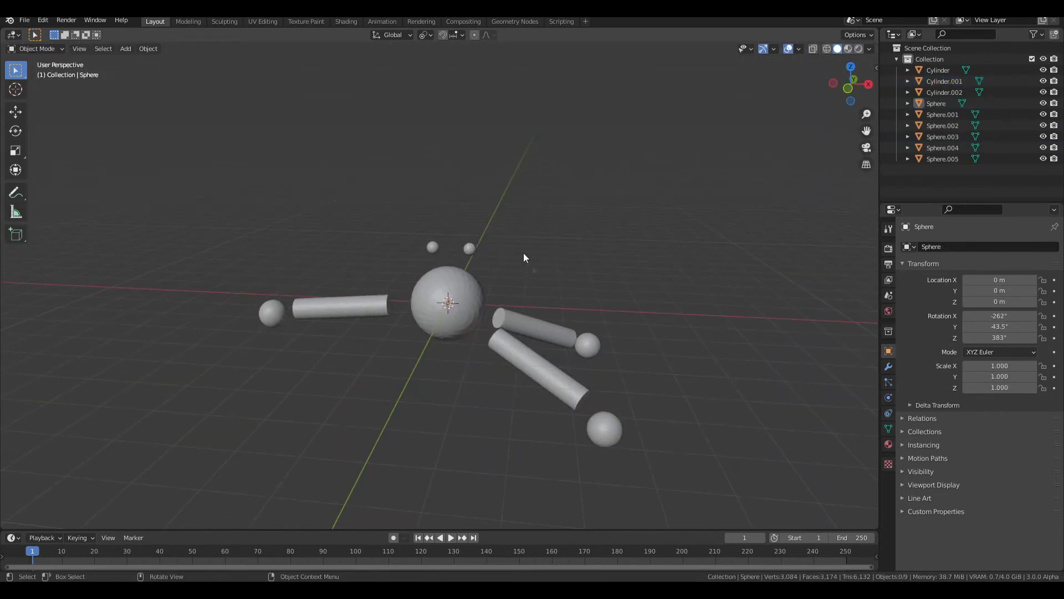
mouse_move(345, 21)
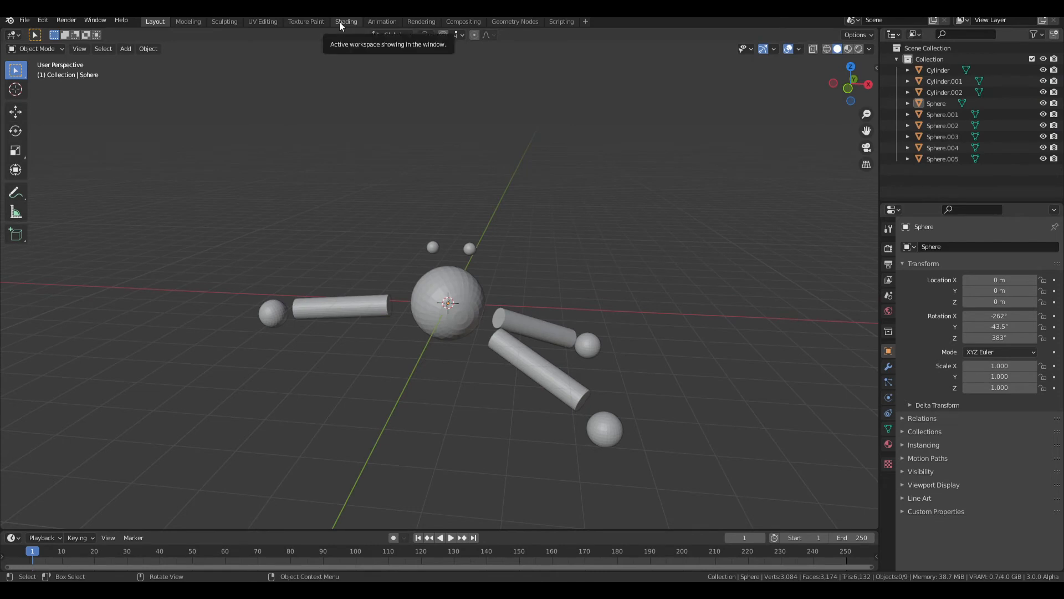
Step: In the Shading workspace, rename the sphere's material
left_click(345, 21)
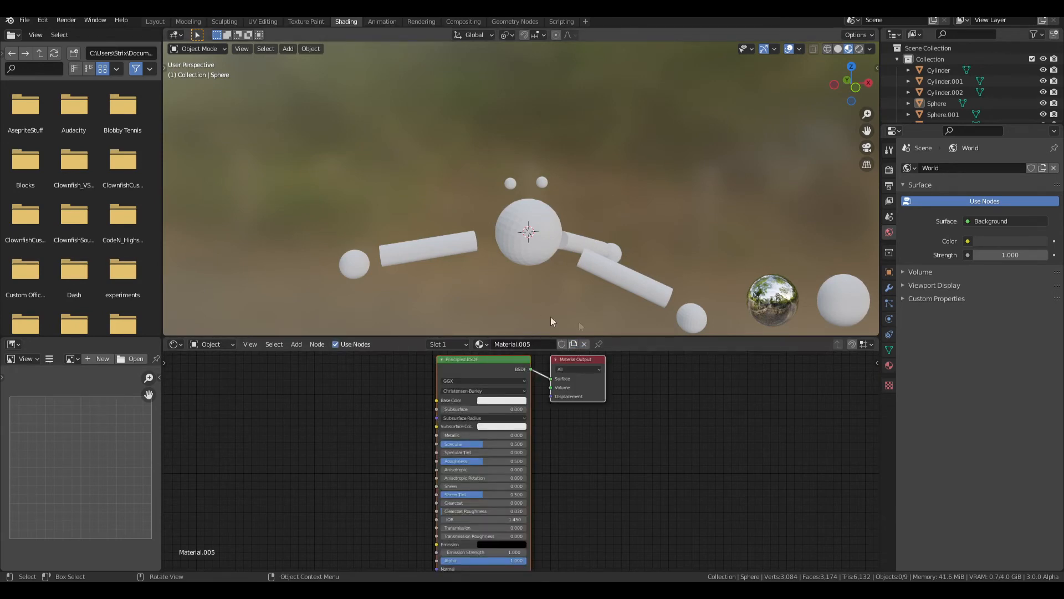
left_click(523, 344)
type("h")
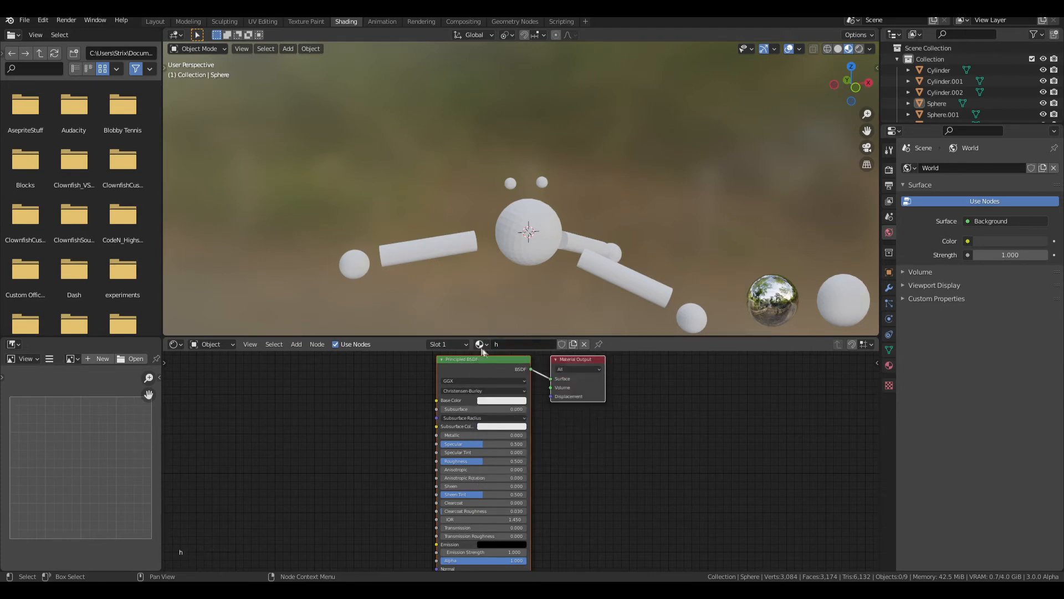
type("nit")
type("lonepair")
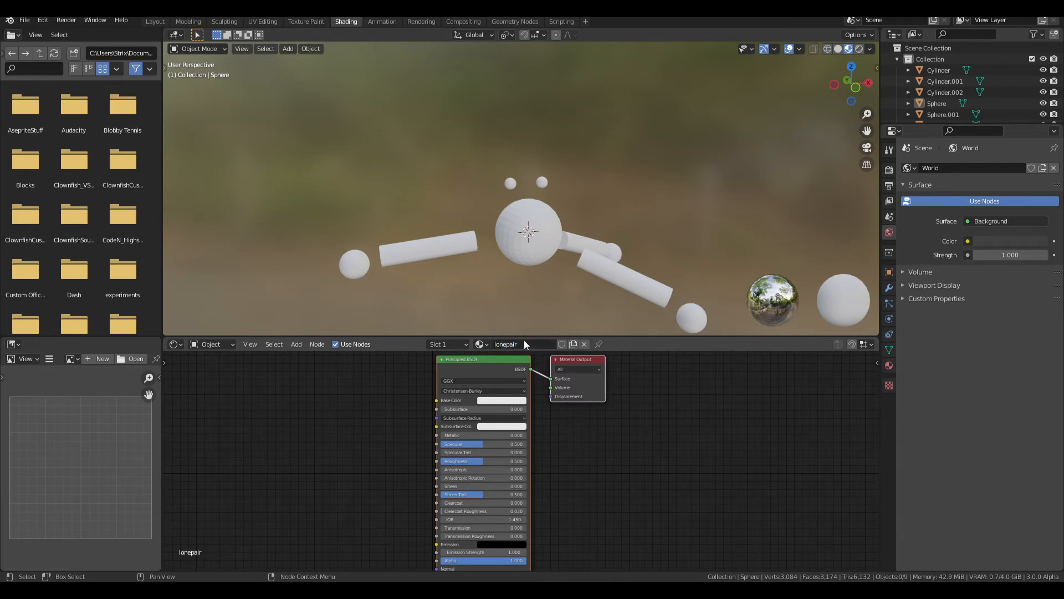
Step: Assign the white material, then the yellow lonepair material, to the central sphere
left_click(481, 344)
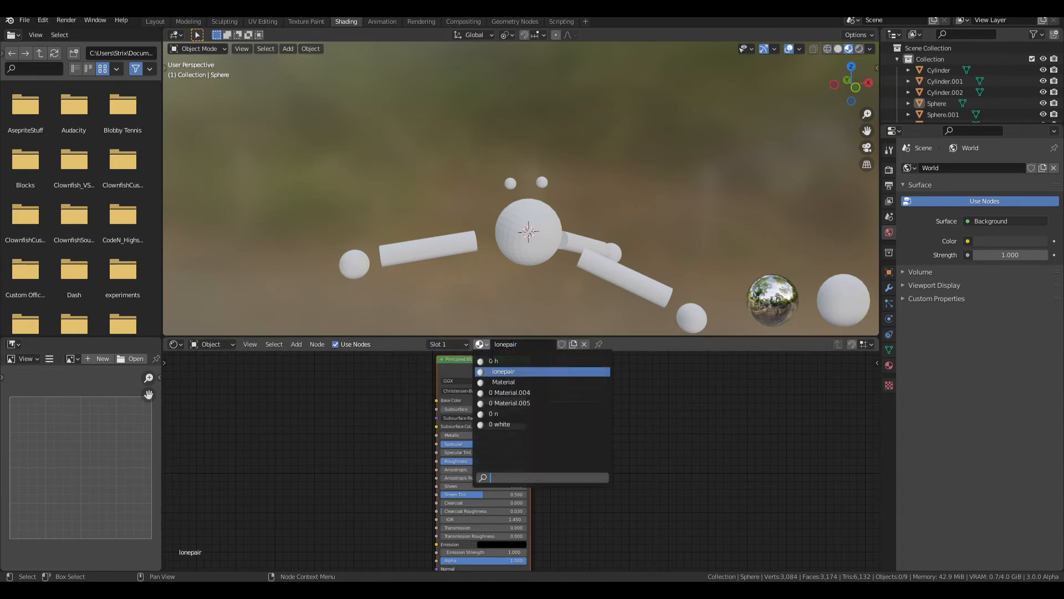
left_click(500, 423)
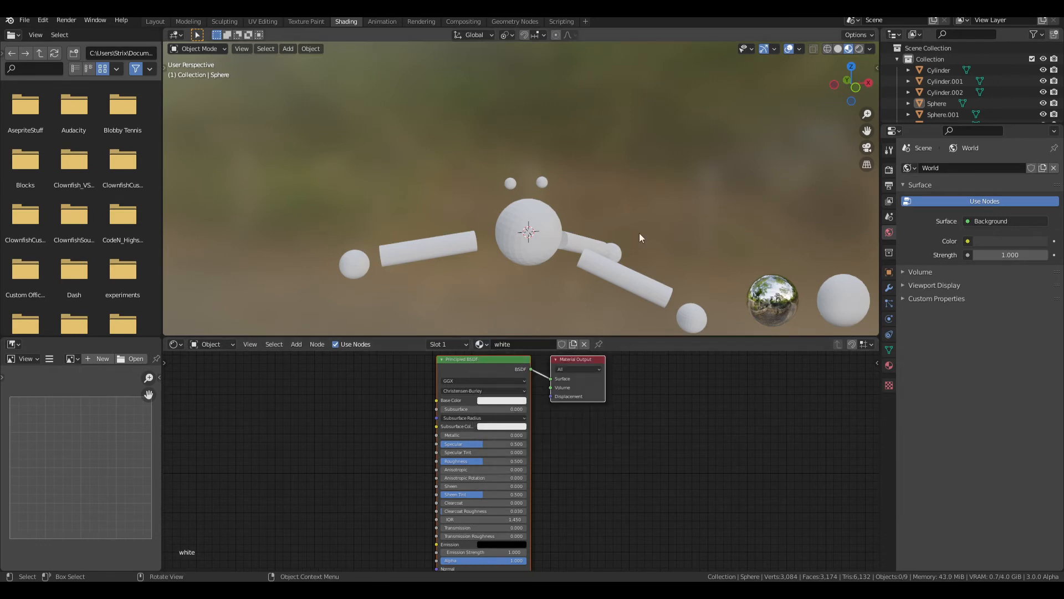
left_click(481, 344)
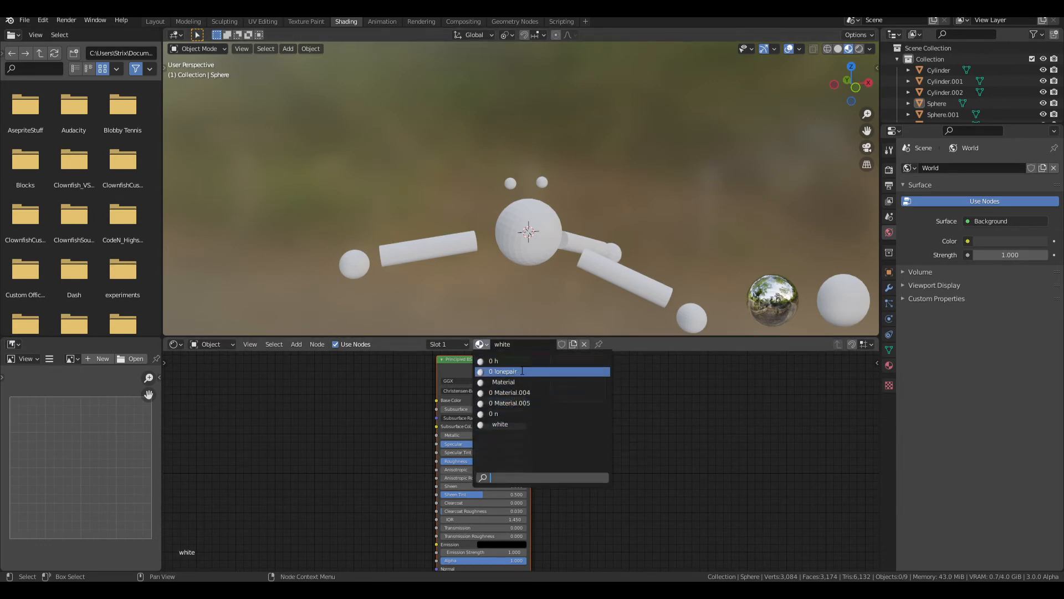
left_click(502, 372)
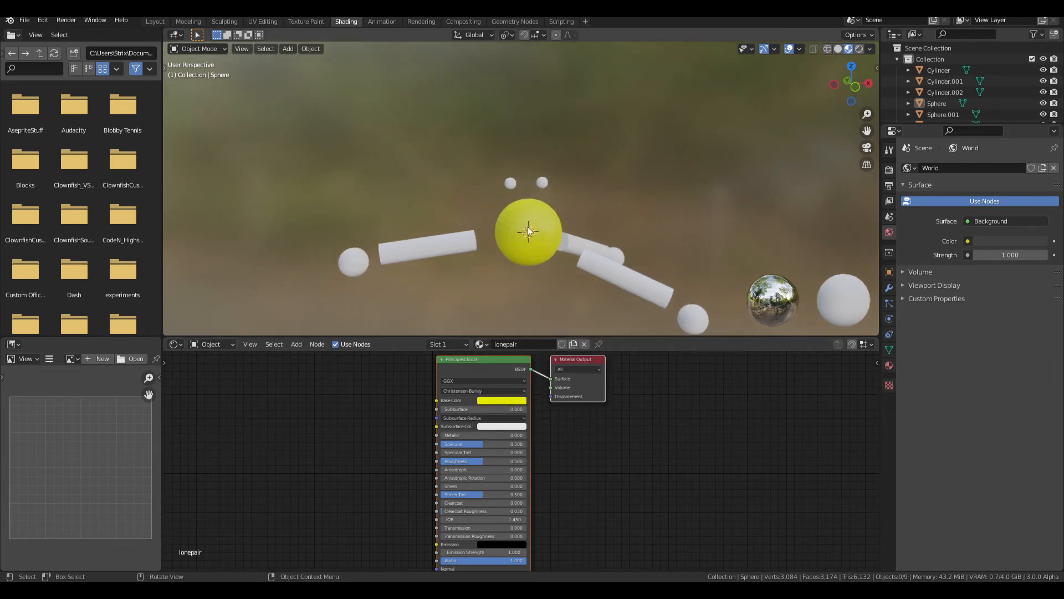
Step: Give both small lone-pair spheres the yellow lonepair material and set the central sphere back to white
left_click(511, 183)
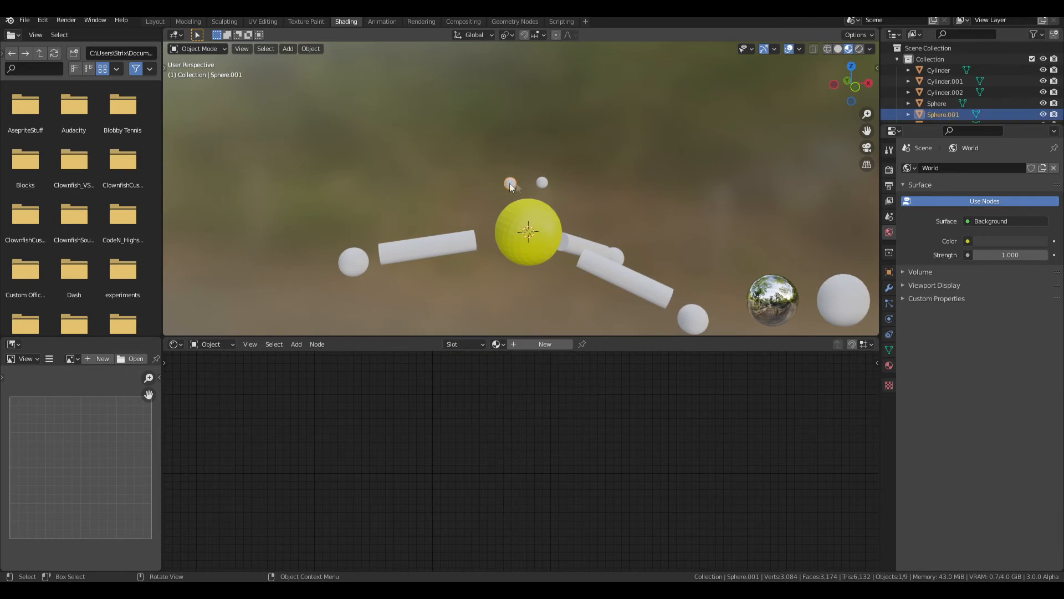
mouse_move(487, 159)
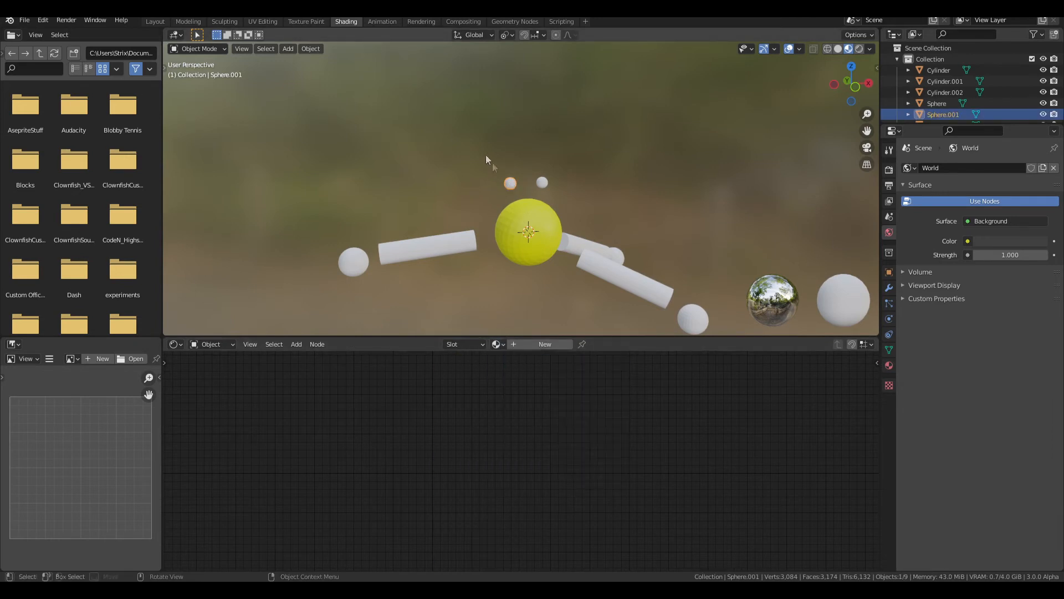
mouse_move(495, 203)
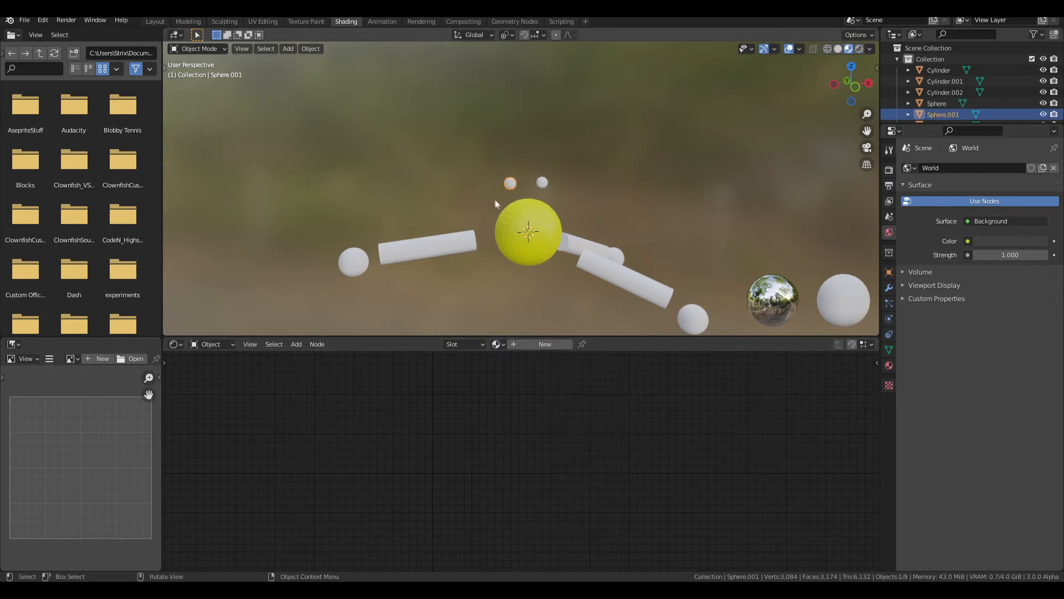
left_click(498, 344)
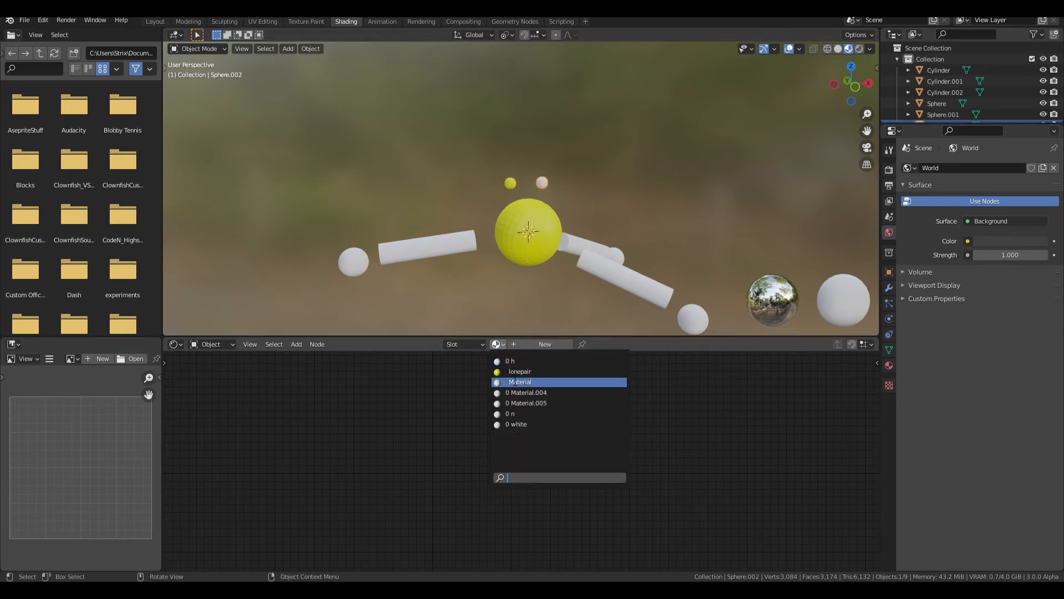
left_click(520, 372)
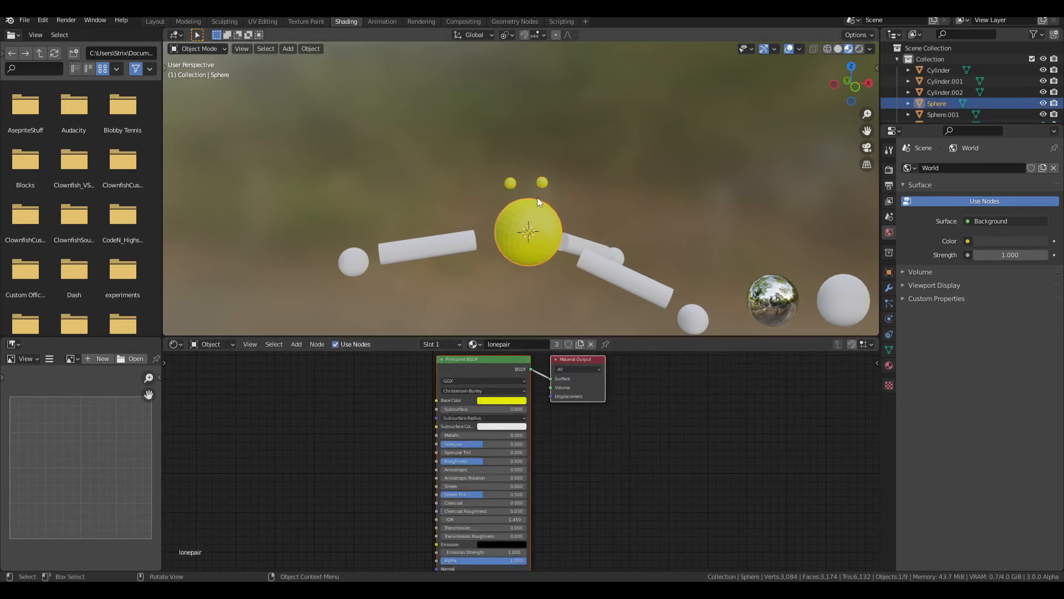
key("shift+d")
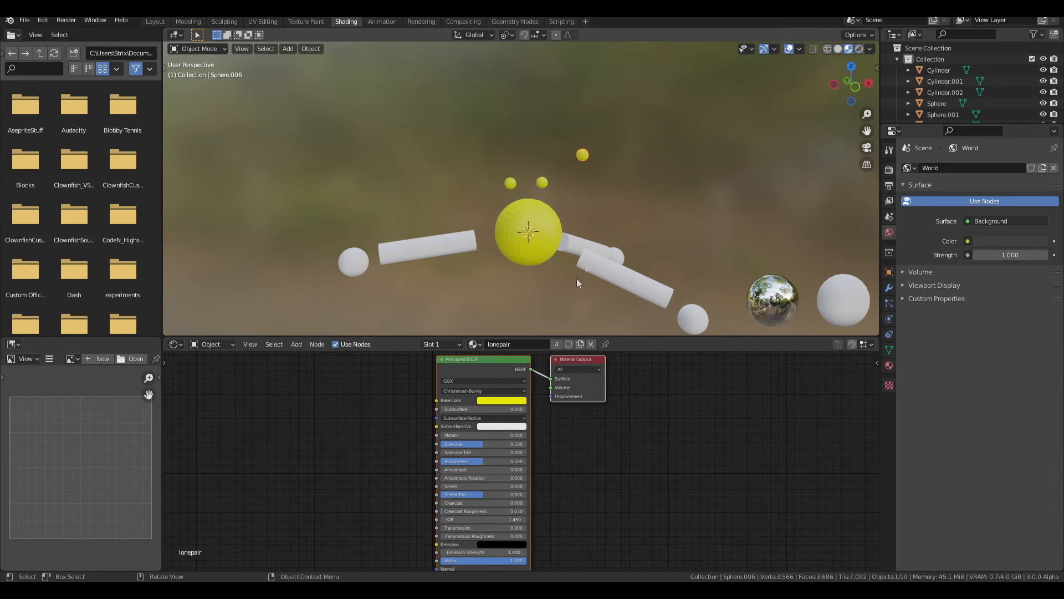
left_click(473, 344)
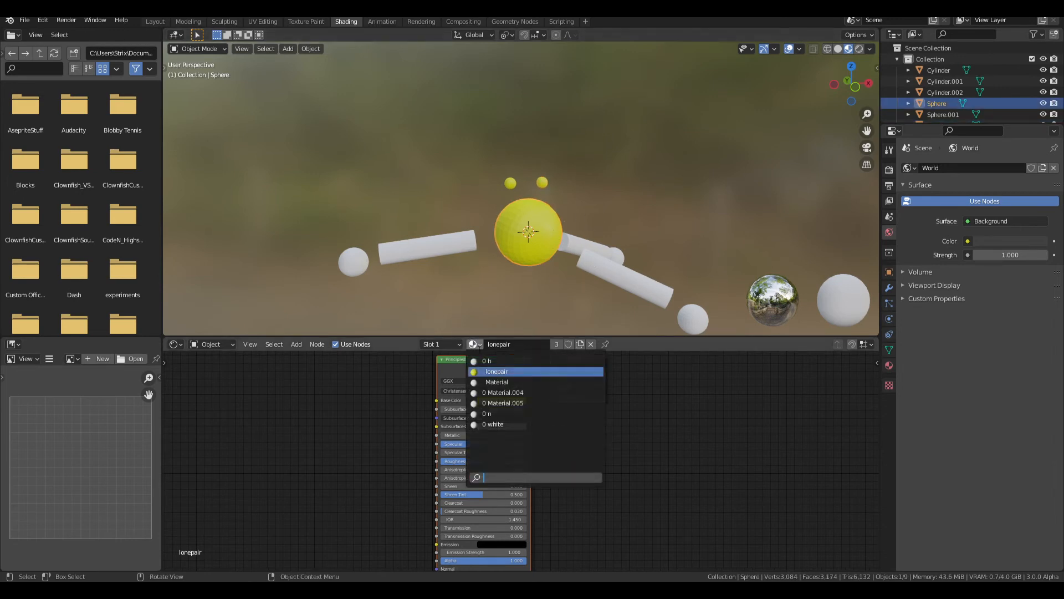
left_click(500, 424)
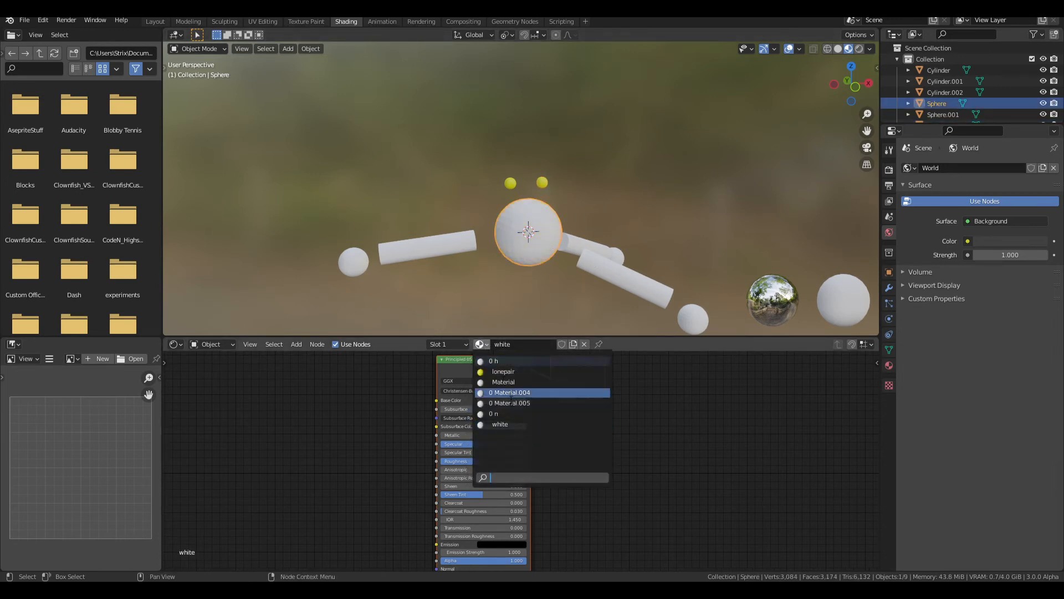
Step: Assign material n to the central sphere and make its base colour turquoise
left_click(502, 400)
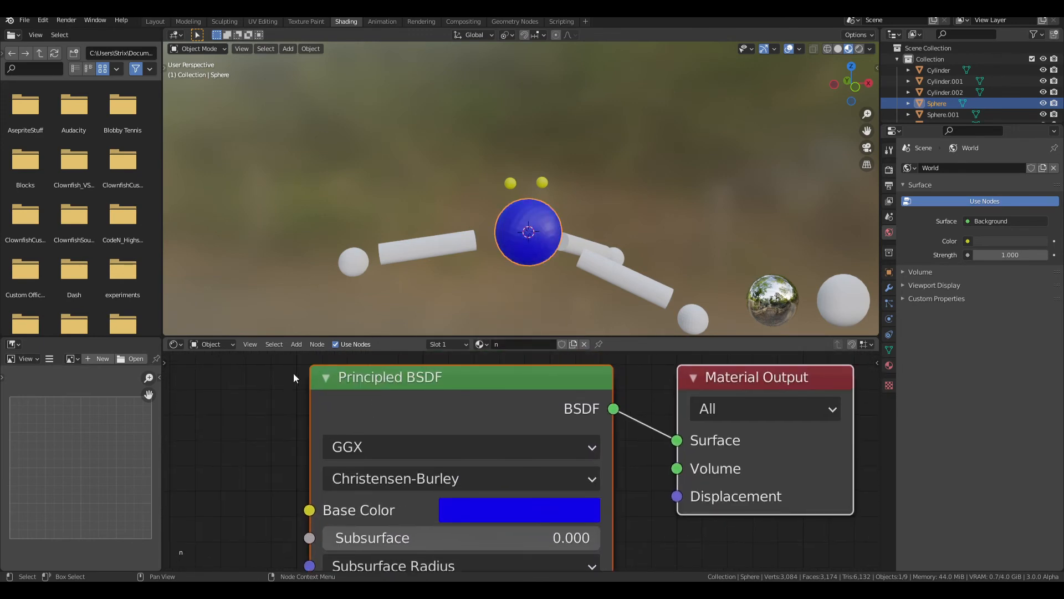
left_click(520, 509)
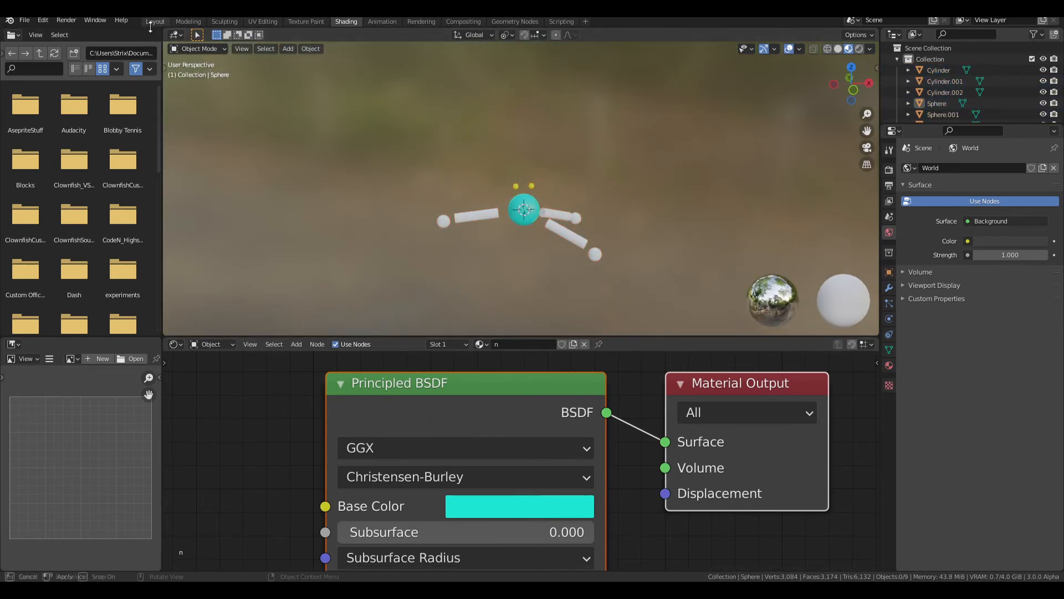
left_click(154, 21)
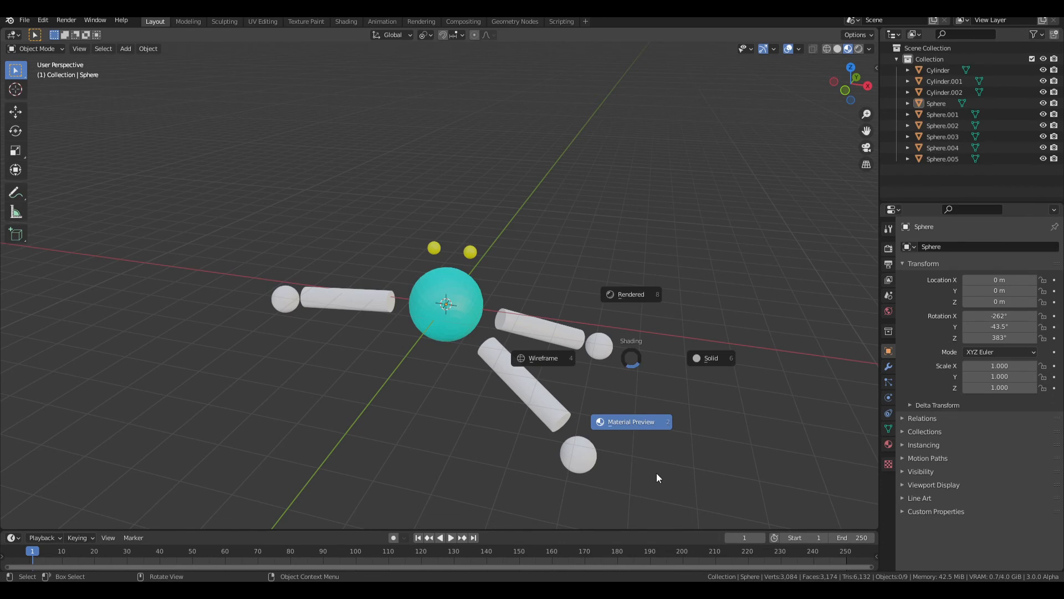
mouse_move(630, 357)
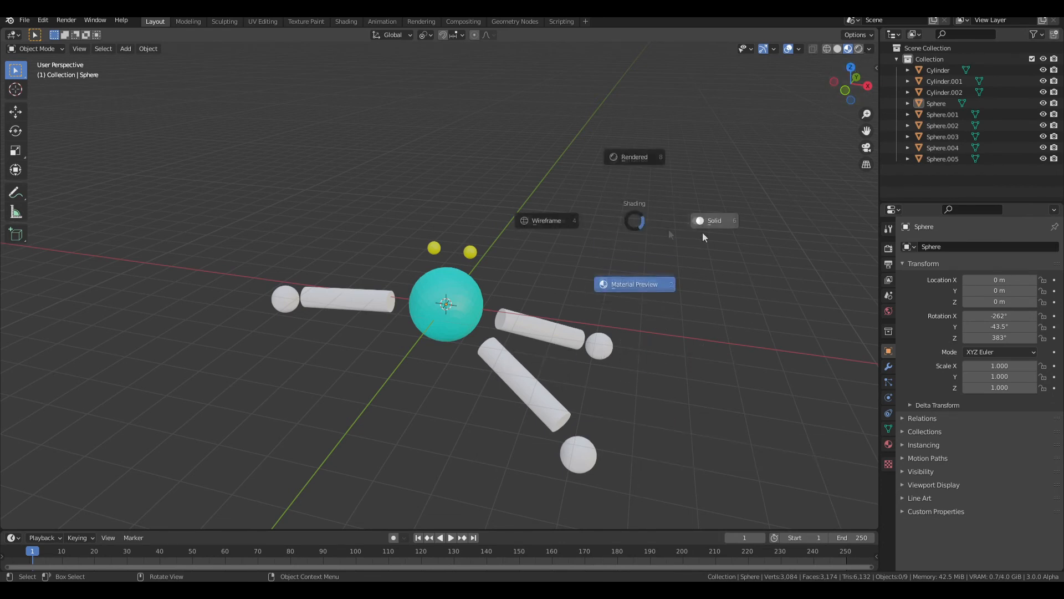
Step: Switch the Layout viewport to Material Preview shading
left_click(869, 34)
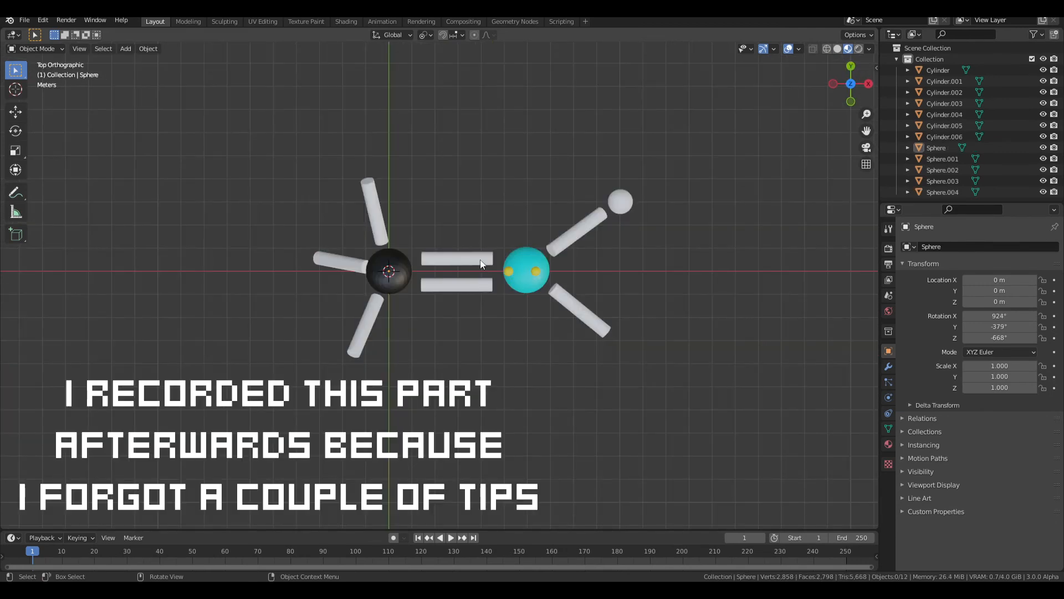
Step: Duplicate the remaining bond cylinder and place the copy below it as the double bond
left_click(457, 258)
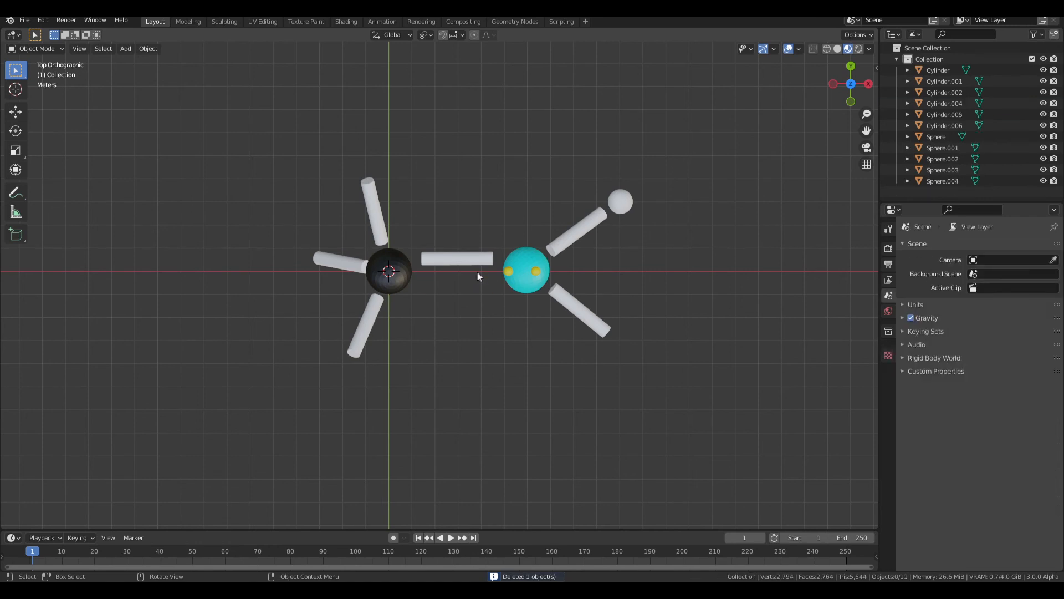
left_click(456, 284)
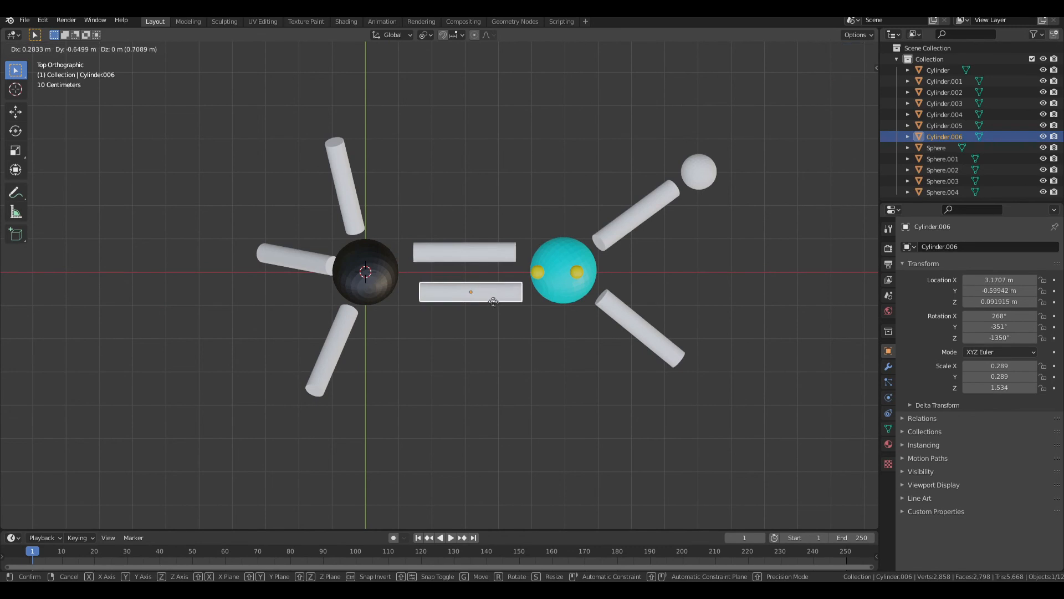
left_click(470, 292)
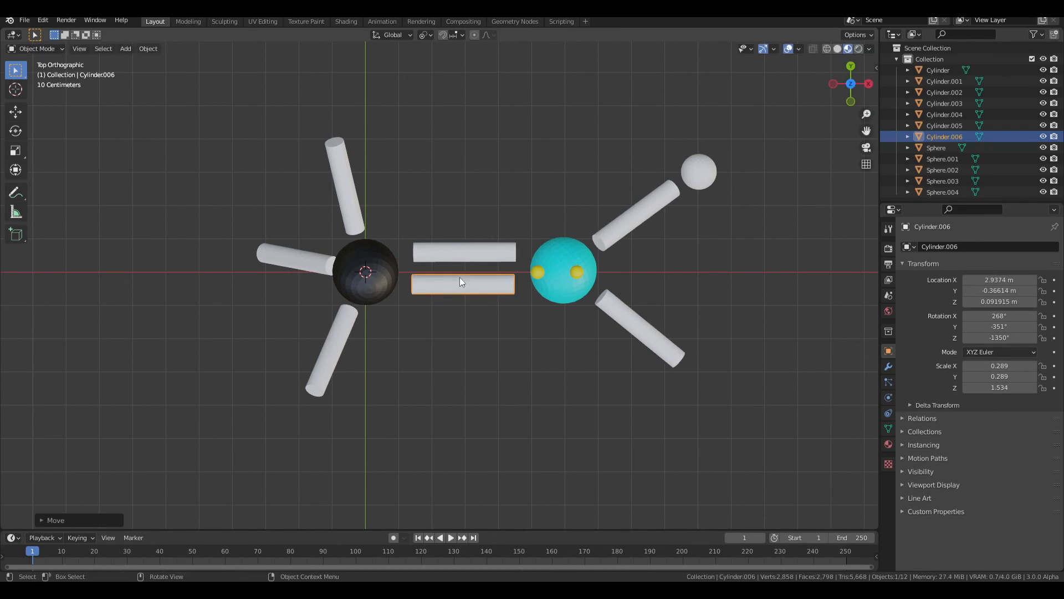
mouse_move(537, 294)
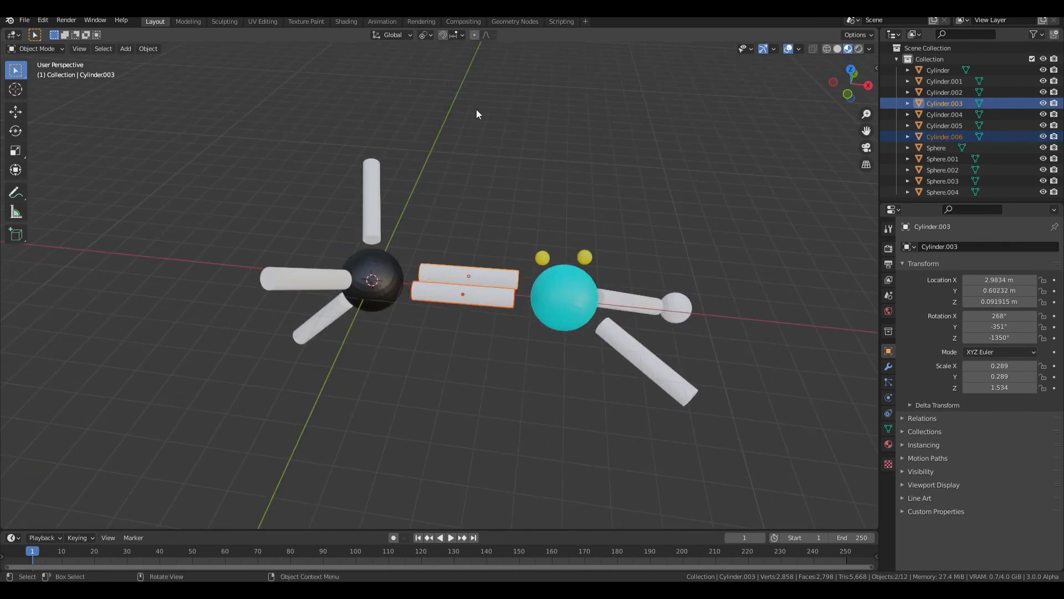
mouse_move(467, 218)
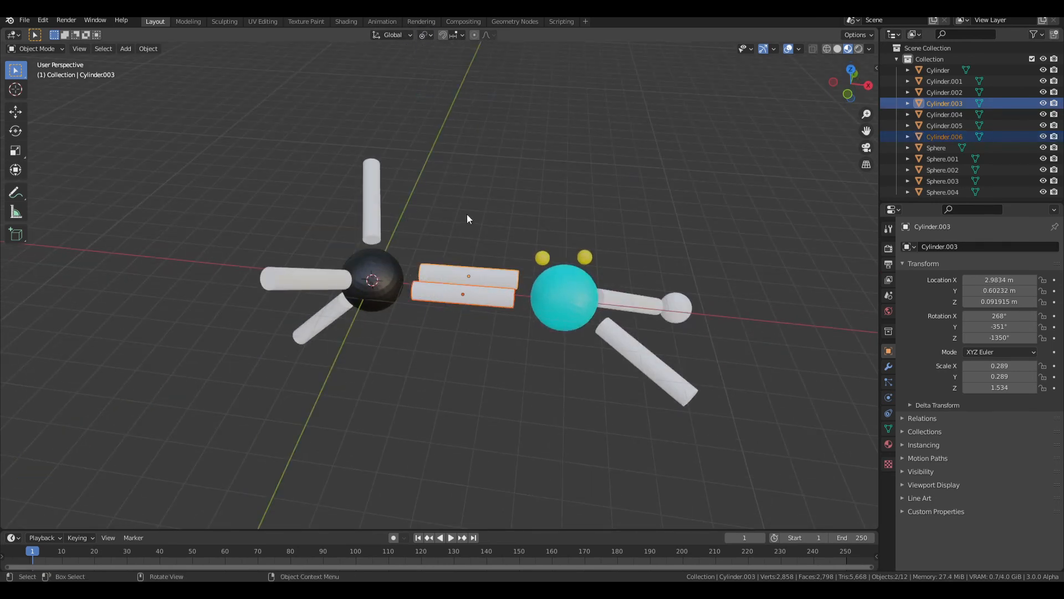